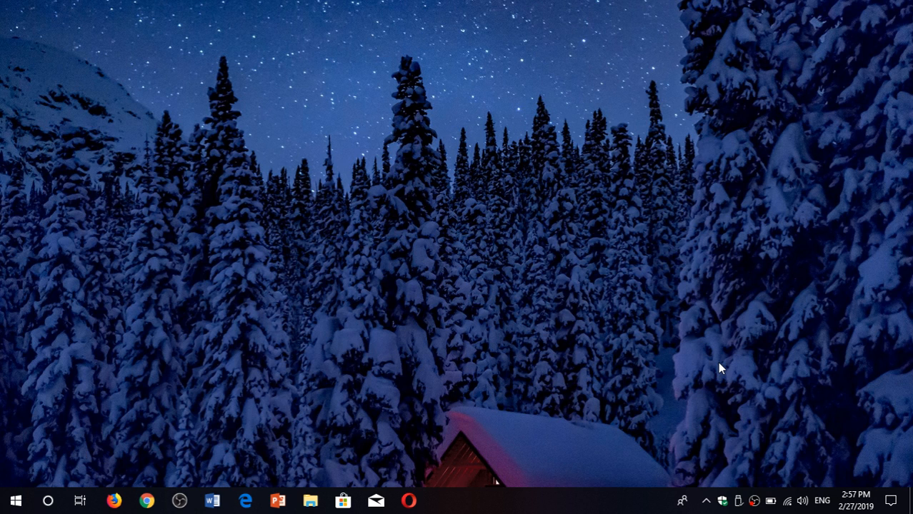
{"action": "mouse_move", "coordinate": [538, 268]}
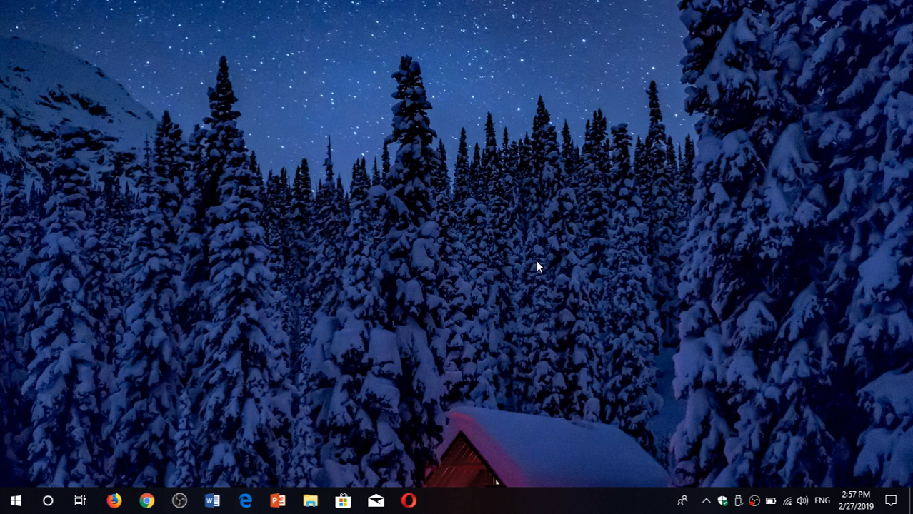
Go from the Action Center to Settings > Time & Language > Language and scroll down
{"action": "left_click", "coordinate": [891, 498]}
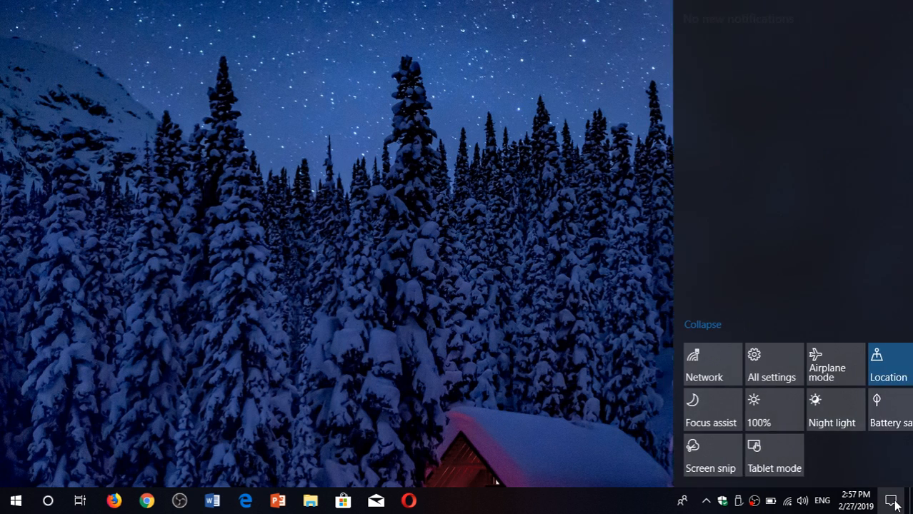
{"action": "left_click", "coordinate": [771, 363]}
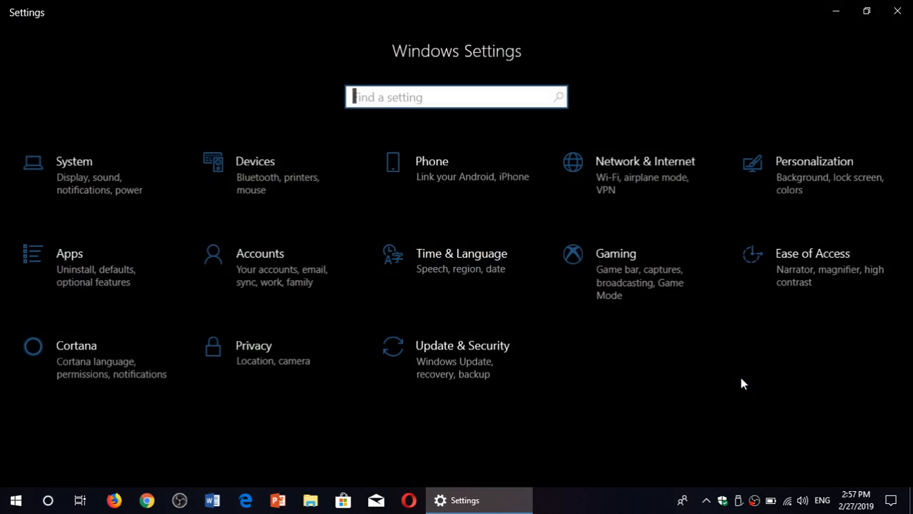
{"action": "left_click", "coordinate": [460, 254]}
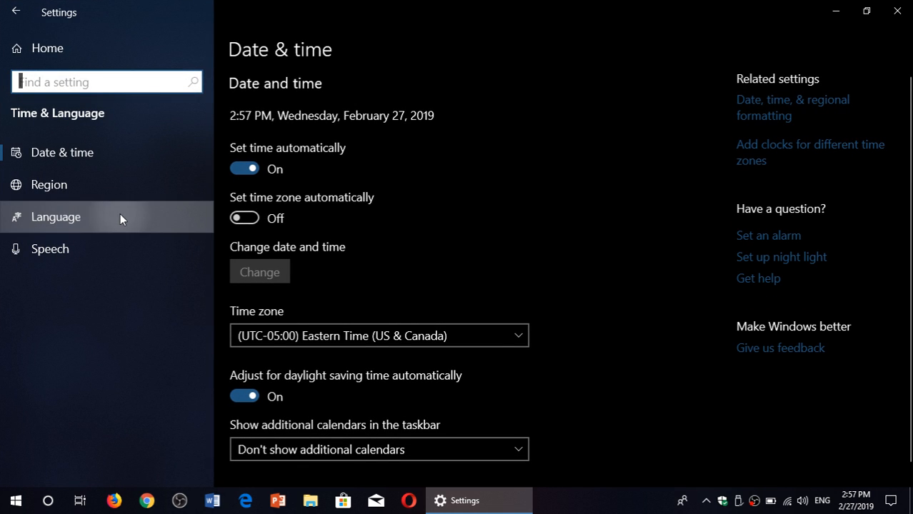
{"action": "left_click", "coordinate": [56, 217]}
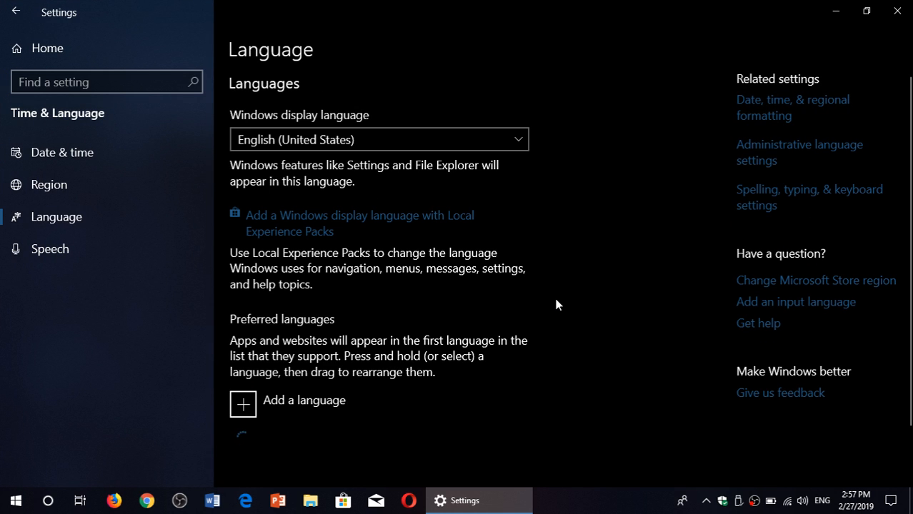
{"action": "scroll", "scroll_direction": "down", "scroll_amount": 3}
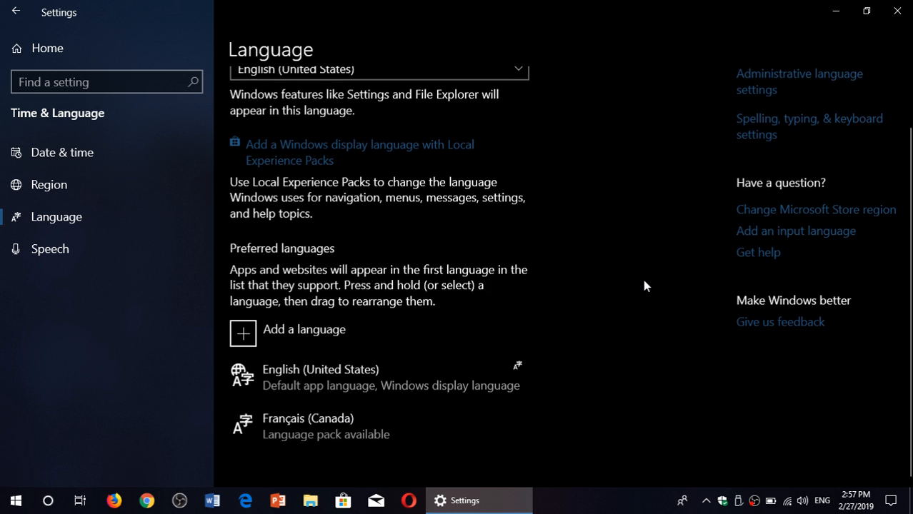
{"action": "mouse_move", "coordinate": [632, 258]}
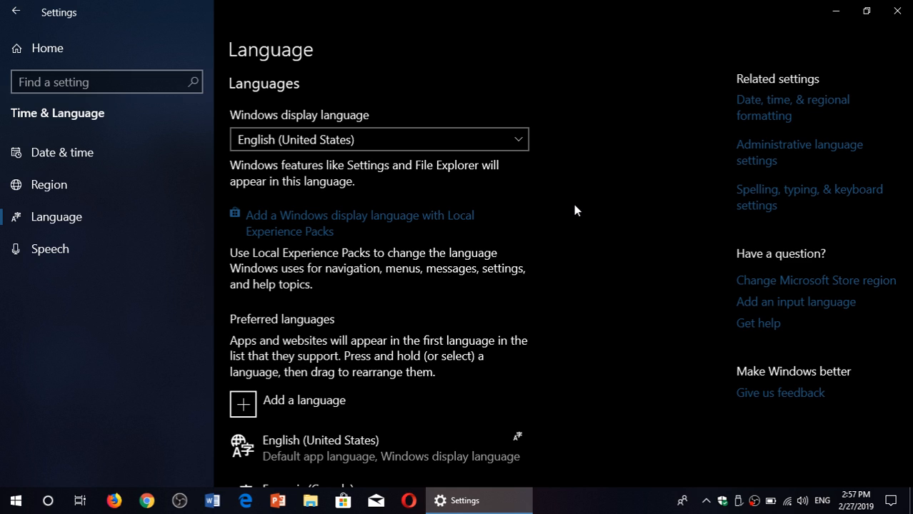
{"action": "mouse_move", "coordinate": [300, 222]}
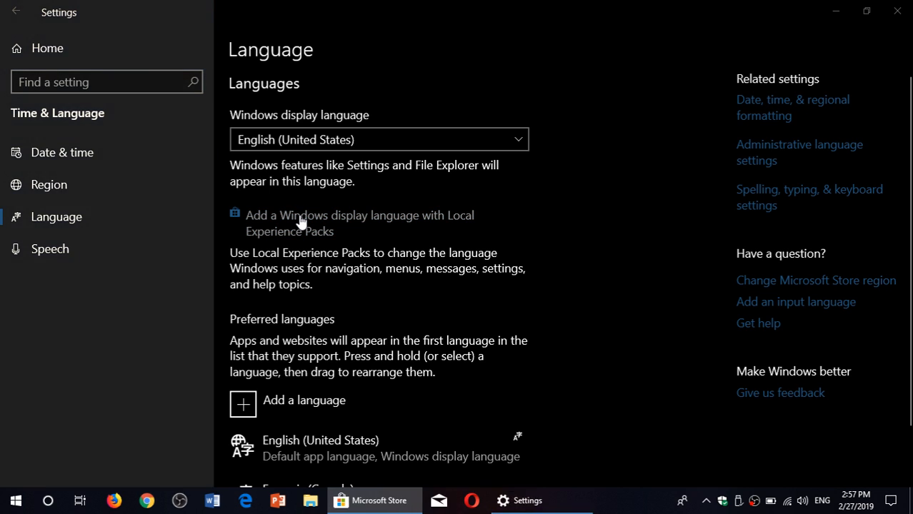
Browse the Local Experience Packs collection, scrolling through the language pack tiles
{"action": "left_click", "coordinate": [309, 215]}
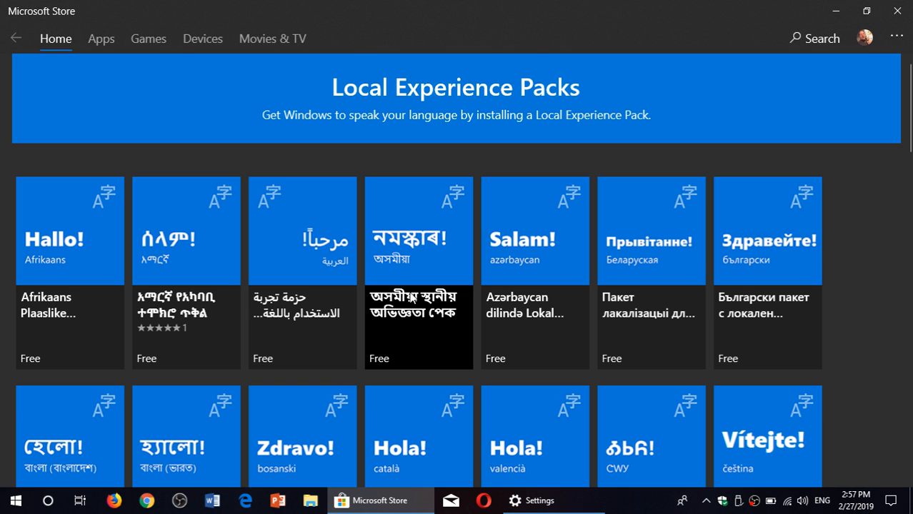
{"action": "scroll", "scroll_direction": "down", "scroll_amount": 3}
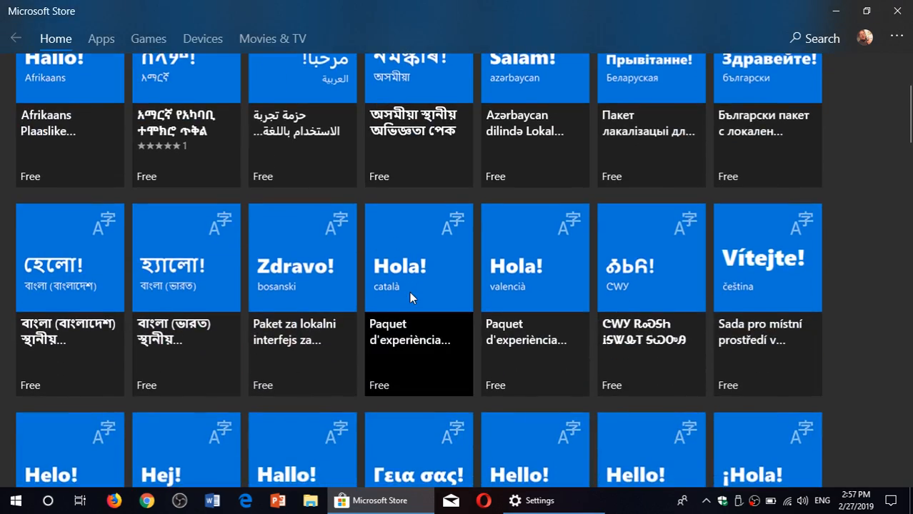
{"action": "scroll", "scroll_direction": "down", "scroll_amount": 3}
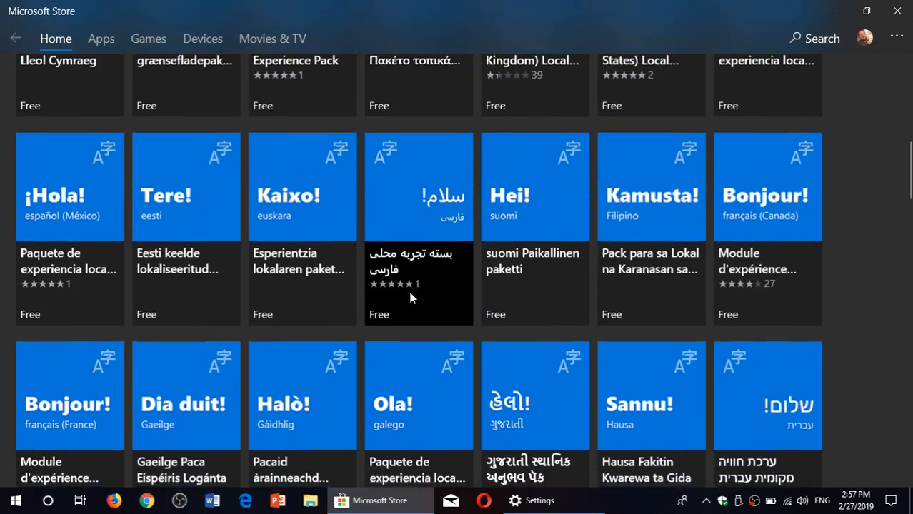
{"action": "scroll", "scroll_direction": "down", "scroll_amount": 3}
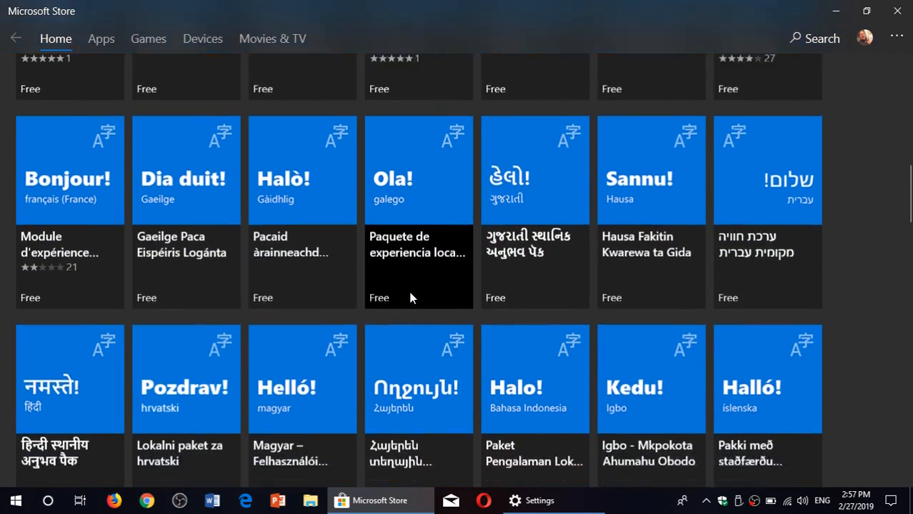
{"action": "scroll", "scroll_direction": "up", "scroll_amount": 3}
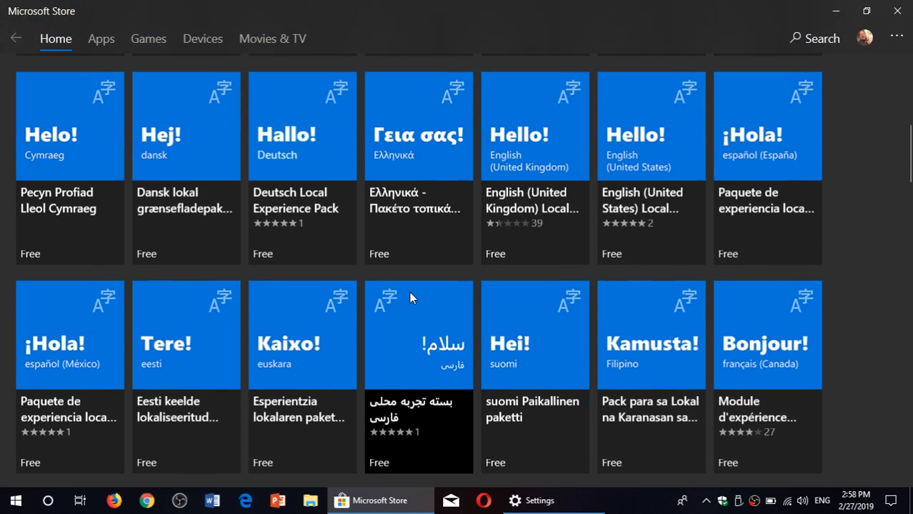
{"action": "scroll", "scroll_direction": "up", "scroll_amount": 3}
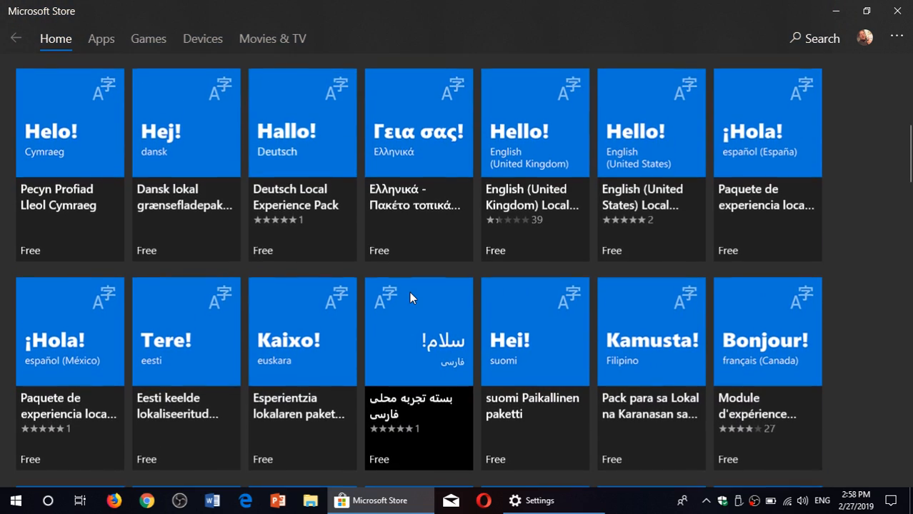
{"action": "scroll", "scroll_direction": "down", "scroll_amount": 3}
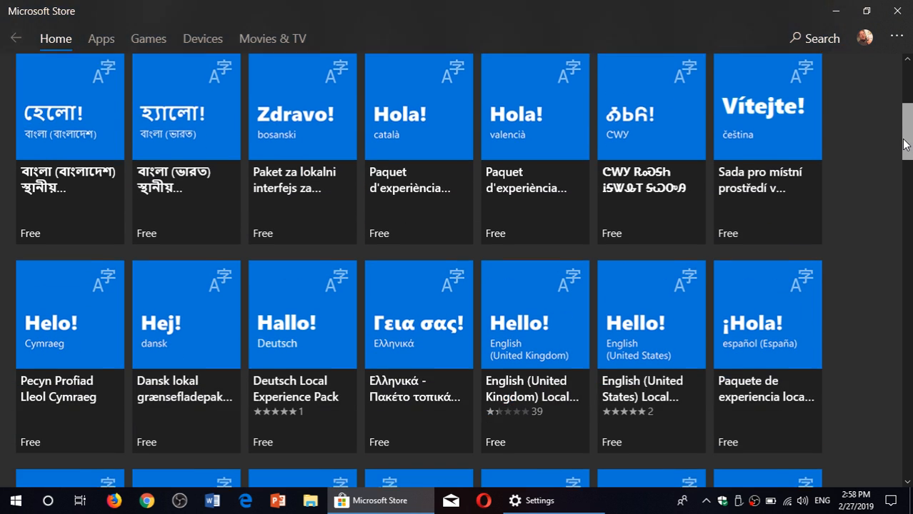
{"action": "scroll", "scroll_direction": "down", "scroll_amount": 3}
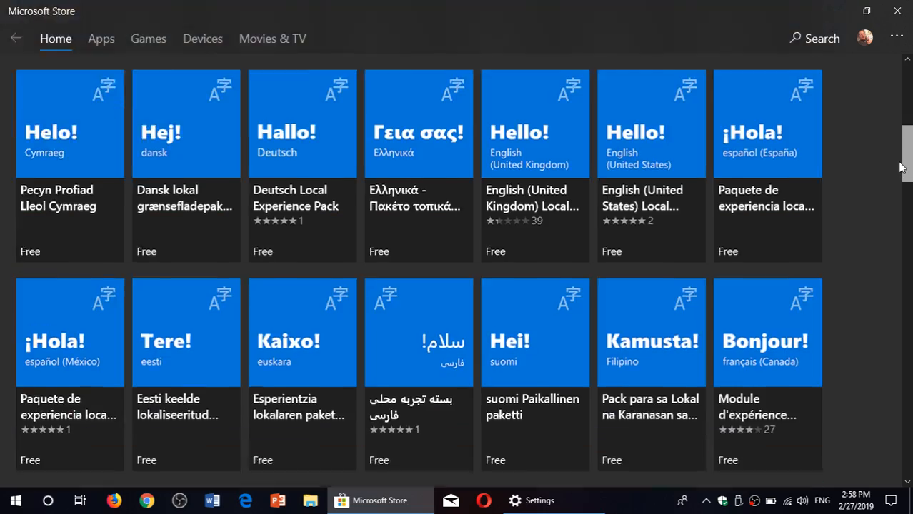
{"action": "scroll", "scroll_direction": "down", "scroll_amount": 3}
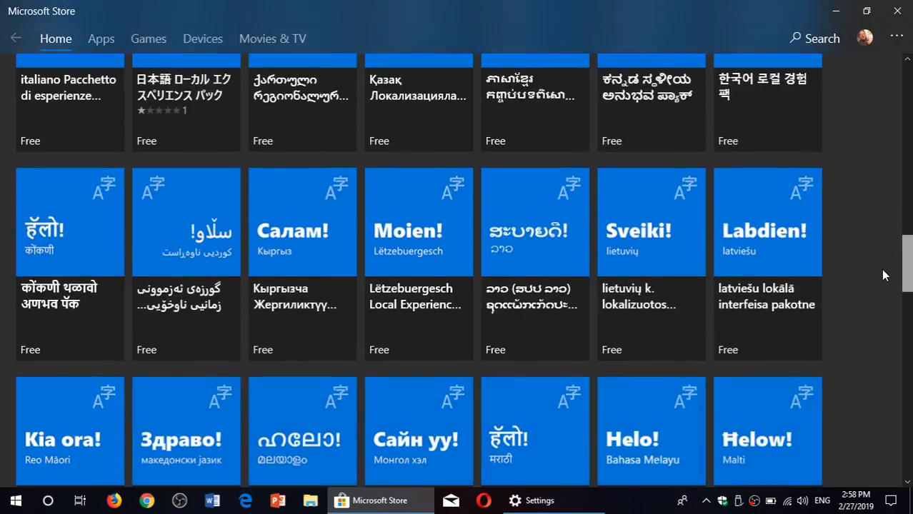
{"action": "scroll", "scroll_direction": "down", "scroll_amount": 3}
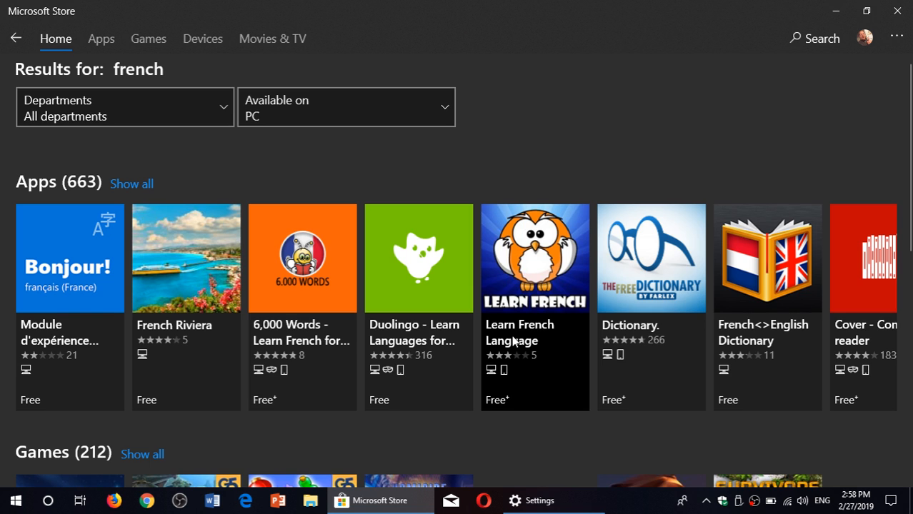
{"action": "mouse_move", "coordinate": [77, 252]}
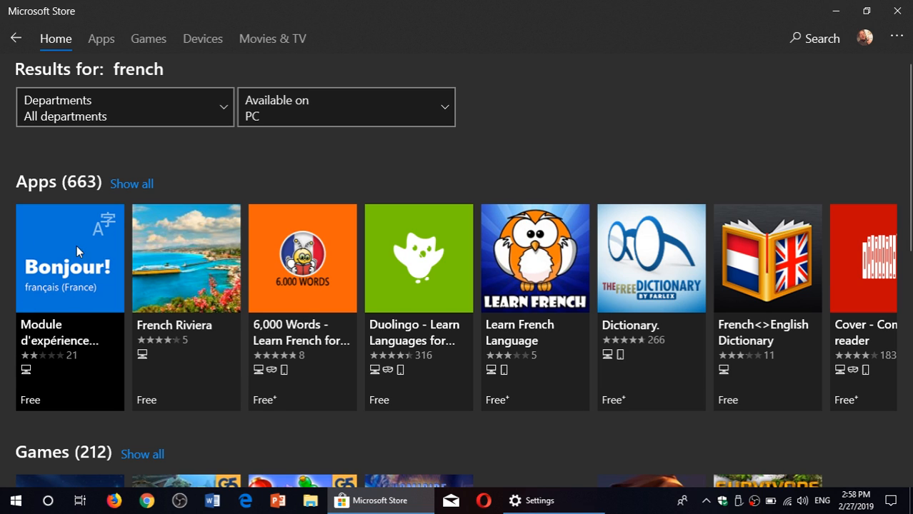
{"action": "mouse_move", "coordinate": [50, 298]}
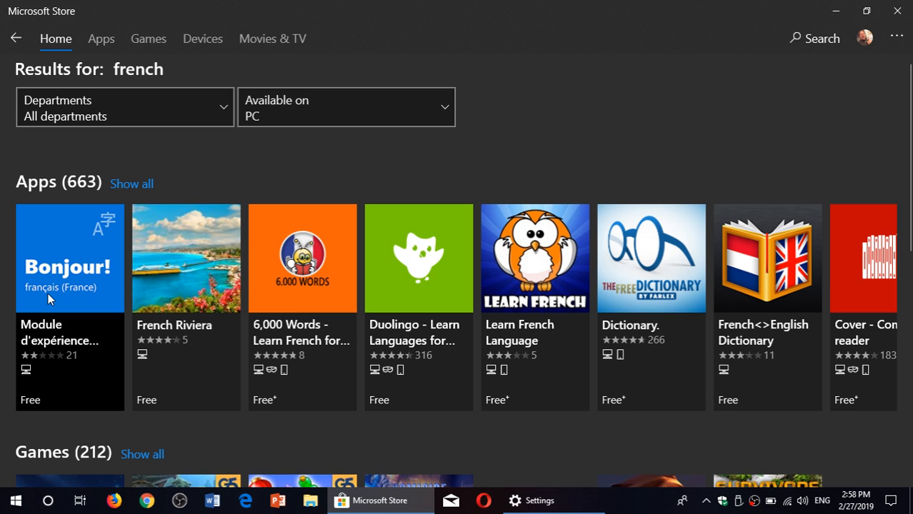
Open the 'Module d'expérience locale français (France)' pack page from the Store results
{"action": "left_click", "coordinate": [101, 38]}
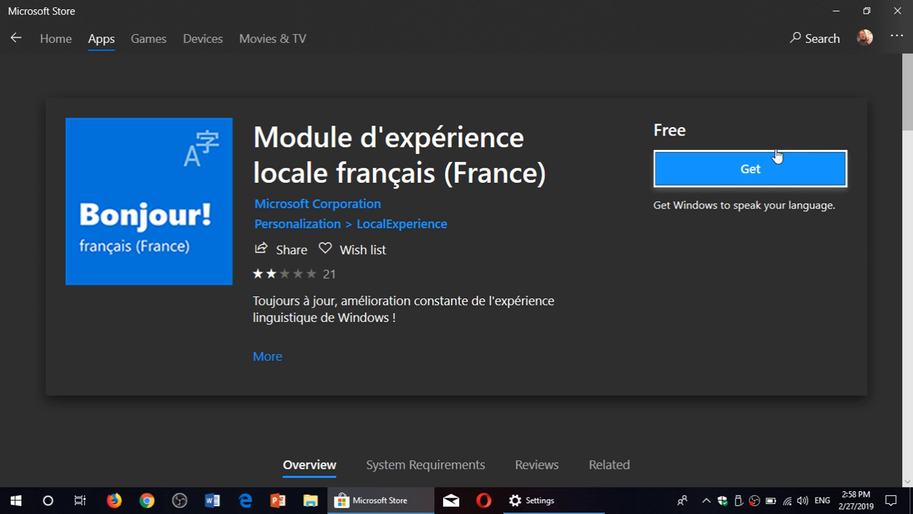
{"action": "mouse_move", "coordinate": [754, 175]}
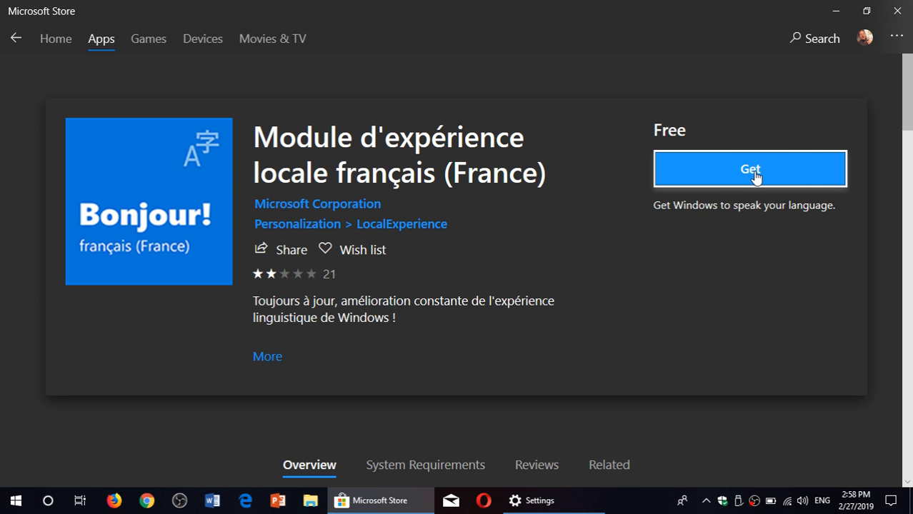
Get the français (France) pack and confirm installing its language features
{"action": "left_click", "coordinate": [749, 170]}
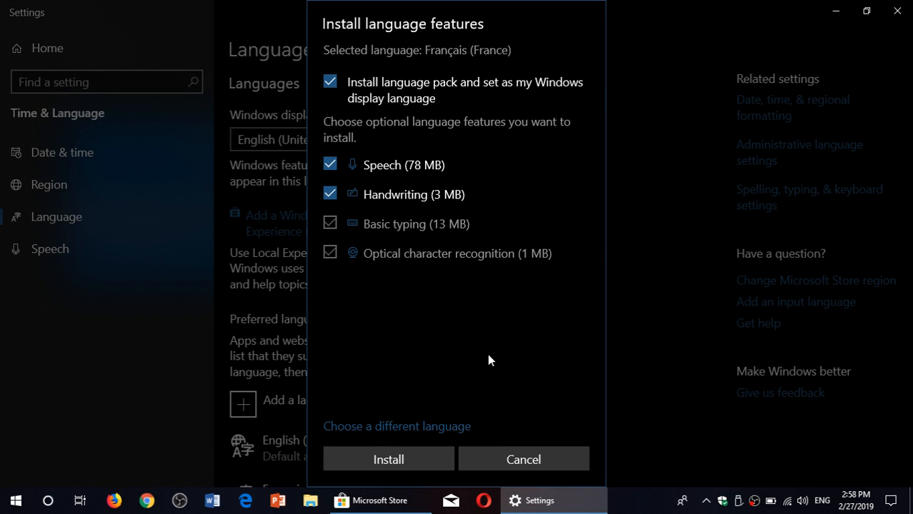
{"action": "mouse_move", "coordinate": [406, 416]}
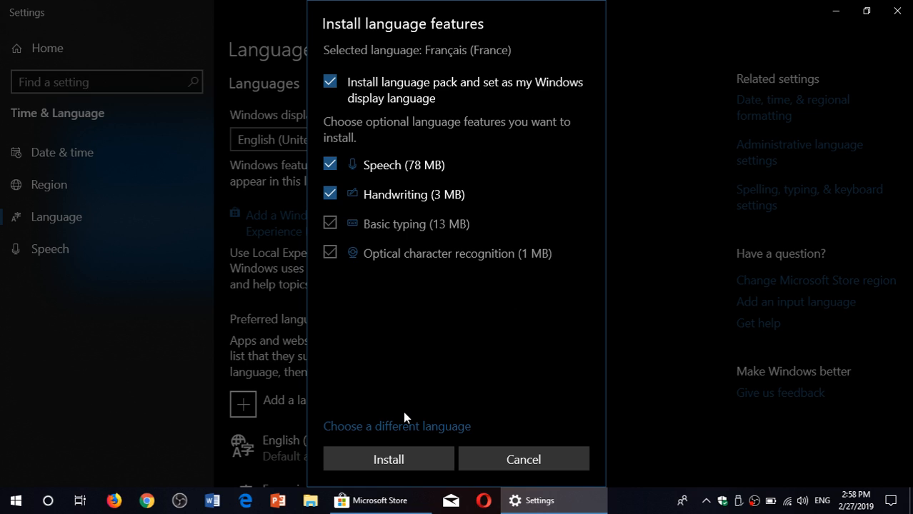
{"action": "mouse_move", "coordinate": [306, 388]}
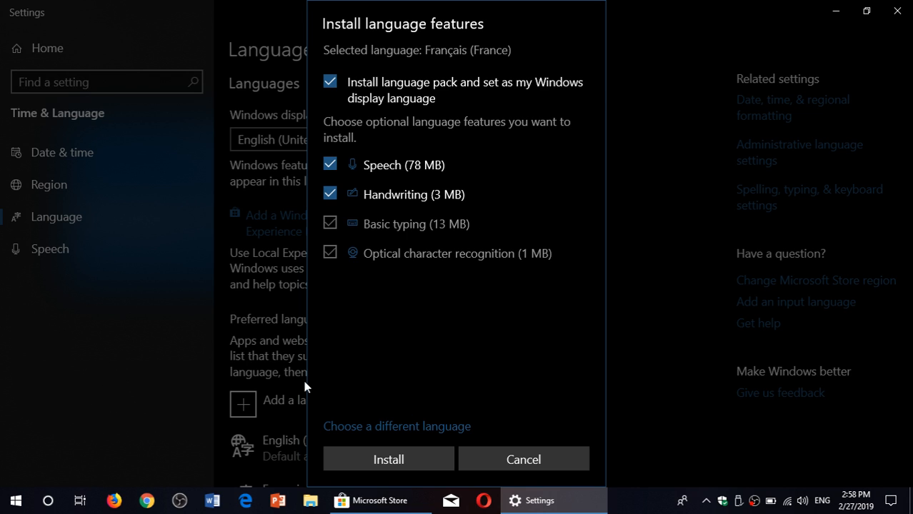
{"action": "left_click", "coordinate": [388, 459]}
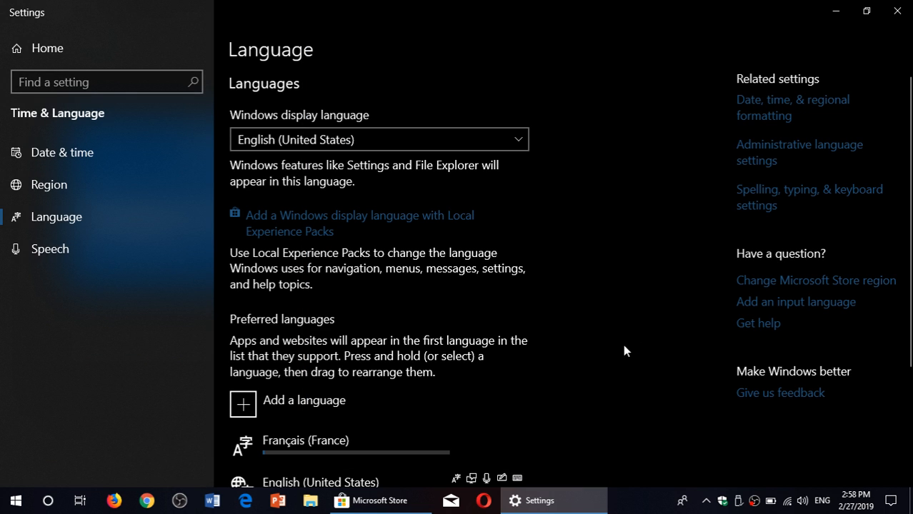
{"action": "mouse_move", "coordinate": [620, 155]}
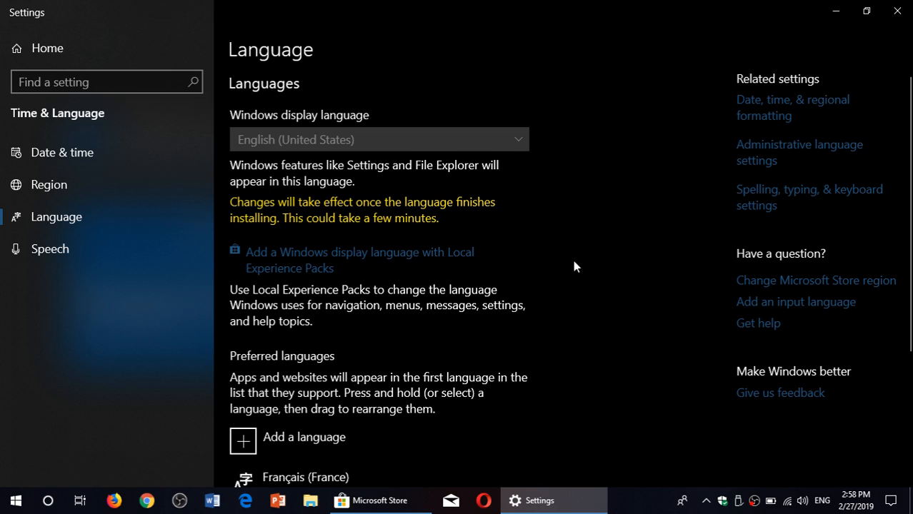
{"action": "mouse_move", "coordinate": [377, 208]}
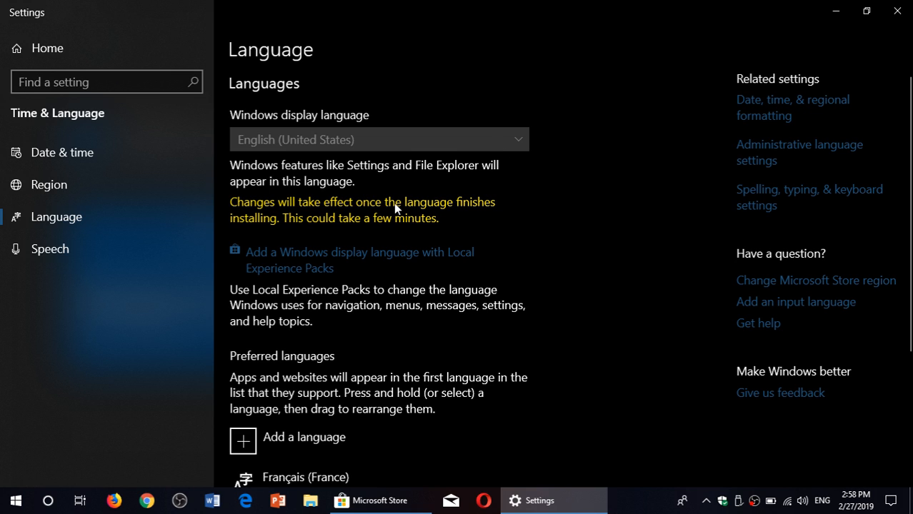
{"action": "mouse_move", "coordinate": [587, 263]}
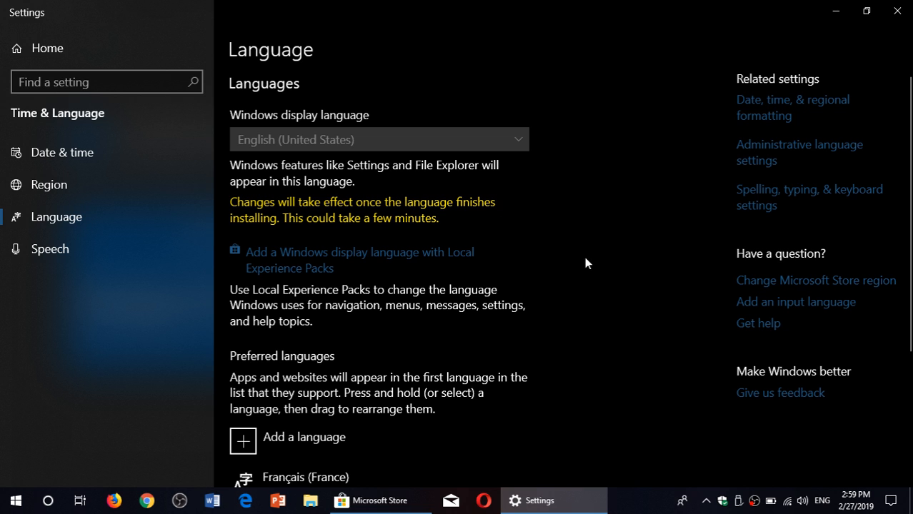
{"action": "mouse_move", "coordinate": [574, 274]}
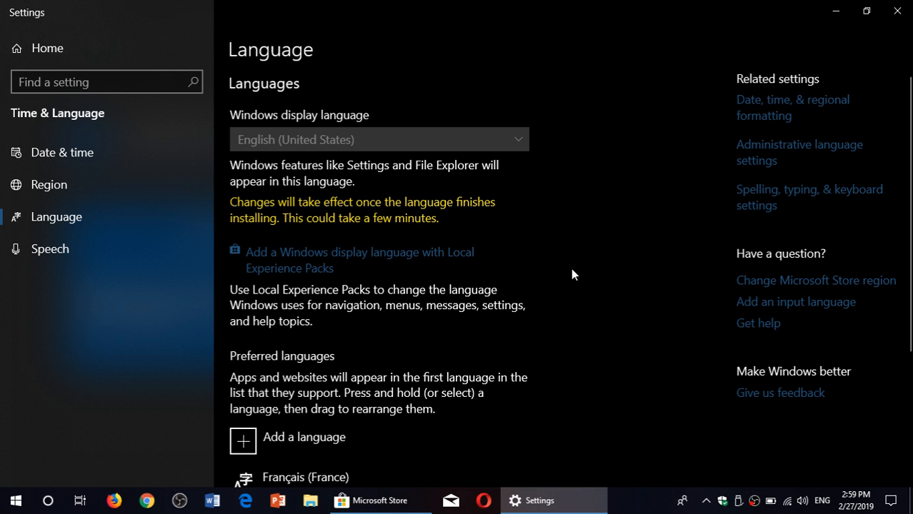
Scroll the Language page to follow the Français (France) download progress
{"action": "scroll", "scroll_direction": "down", "scroll_amount": 3}
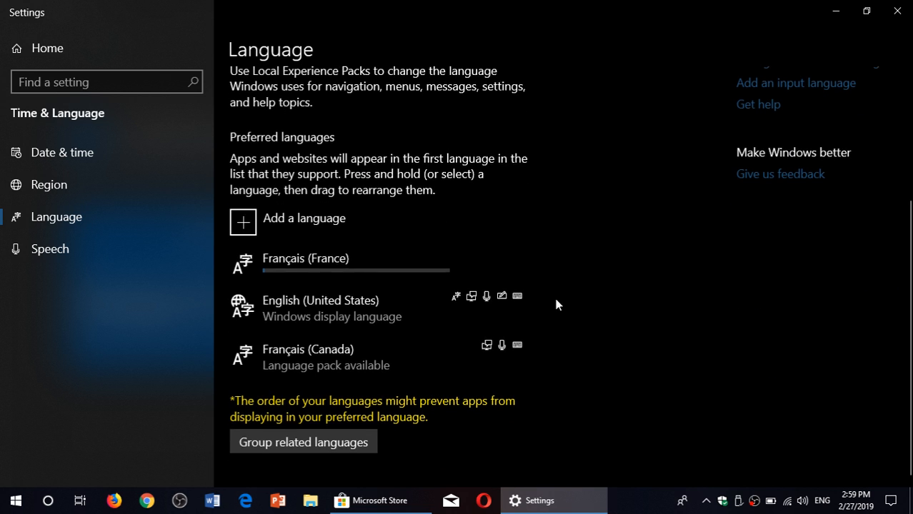
{"action": "mouse_move", "coordinate": [601, 190]}
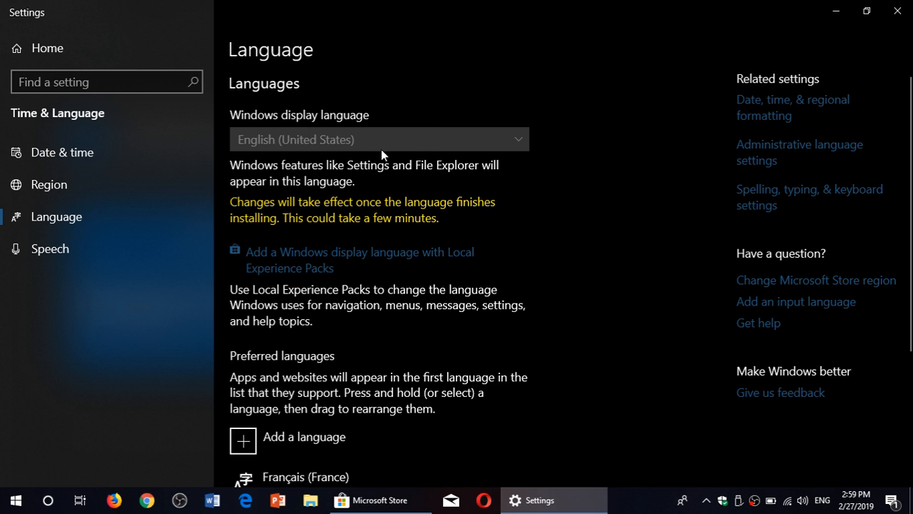
{"action": "mouse_move", "coordinate": [584, 321]}
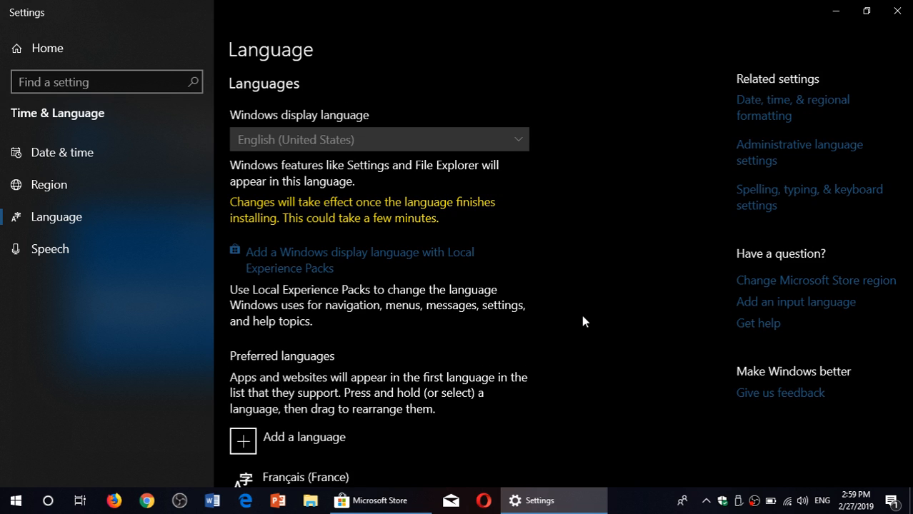
{"action": "scroll", "scroll_direction": "down", "scroll_amount": 3}
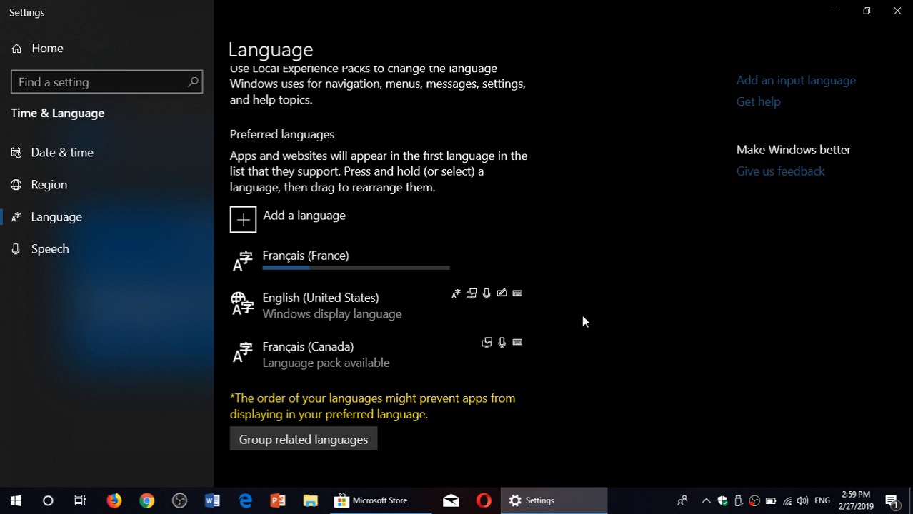
{"action": "mouse_move", "coordinate": [602, 346]}
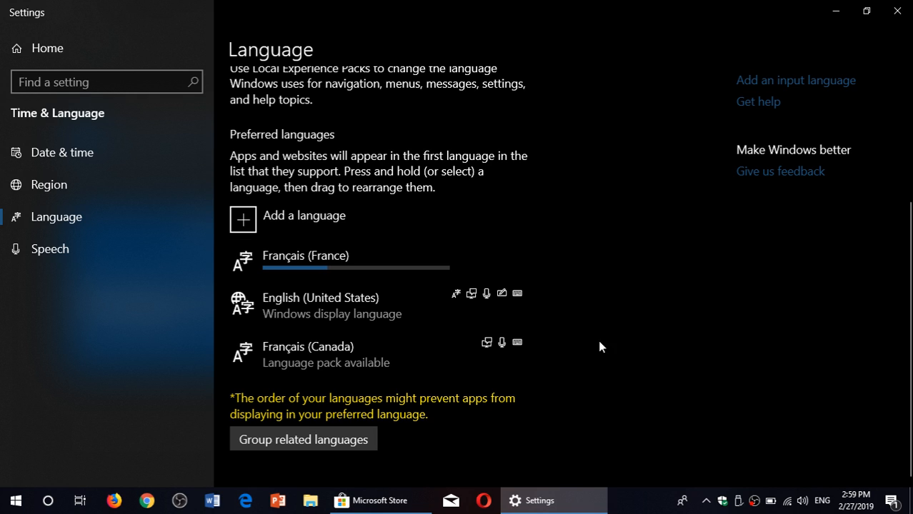
{"action": "mouse_move", "coordinate": [328, 289]}
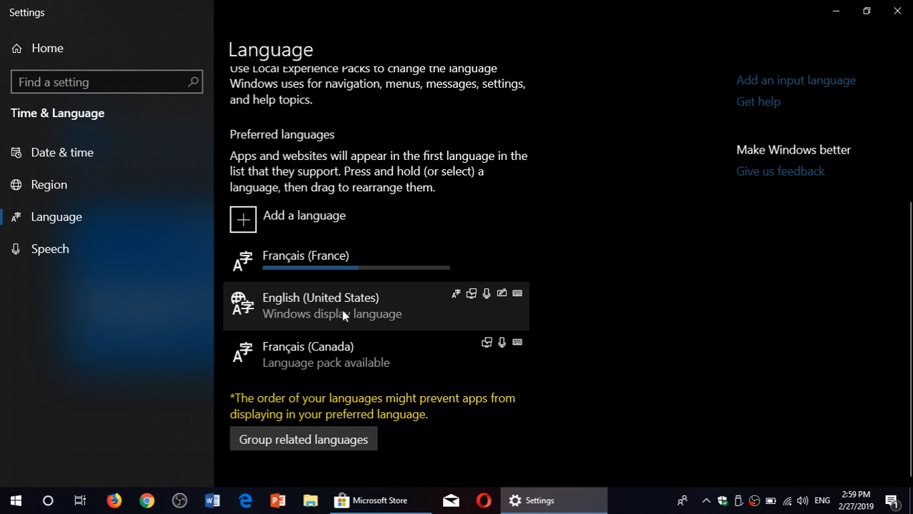
{"action": "mouse_move", "coordinate": [642, 278]}
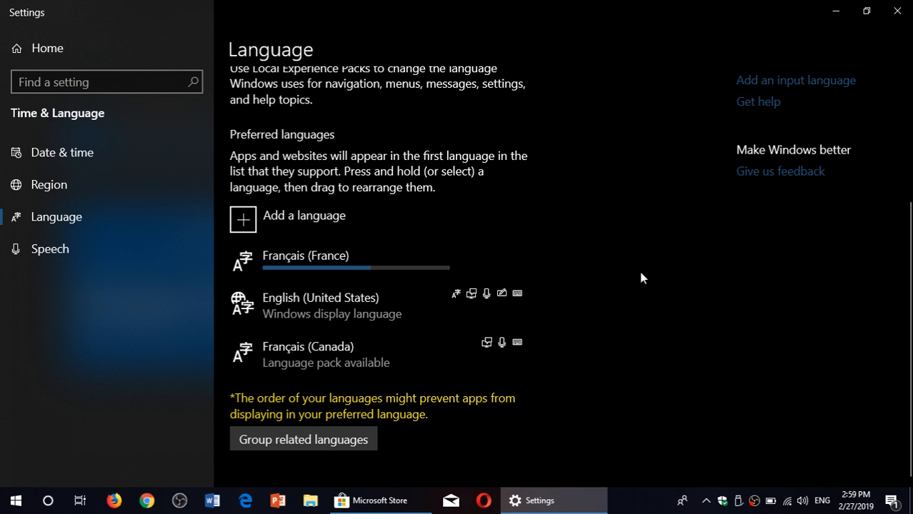
{"action": "mouse_move", "coordinate": [526, 393]}
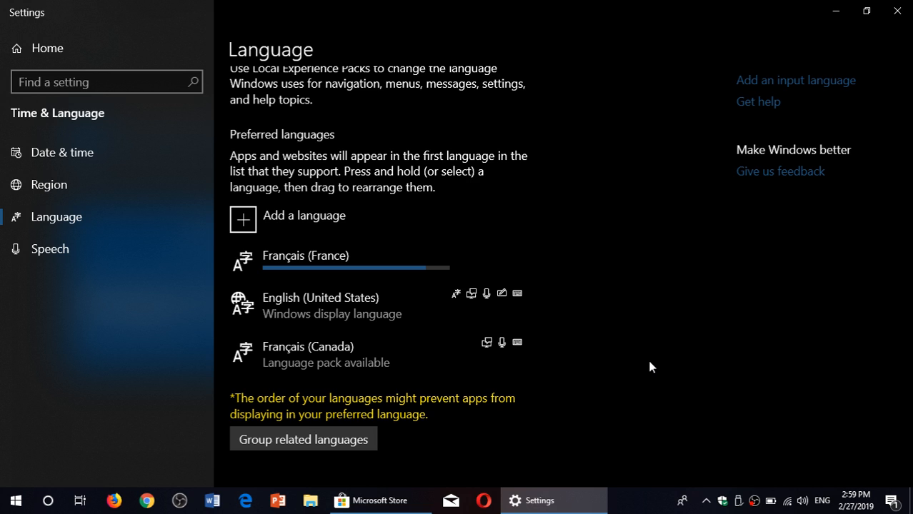
{"action": "mouse_move", "coordinate": [374, 374]}
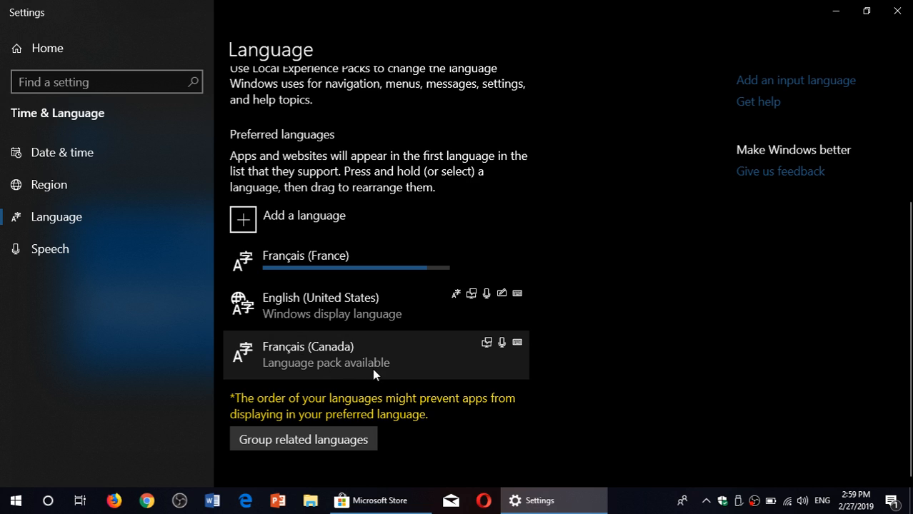
{"action": "mouse_move", "coordinate": [349, 359]}
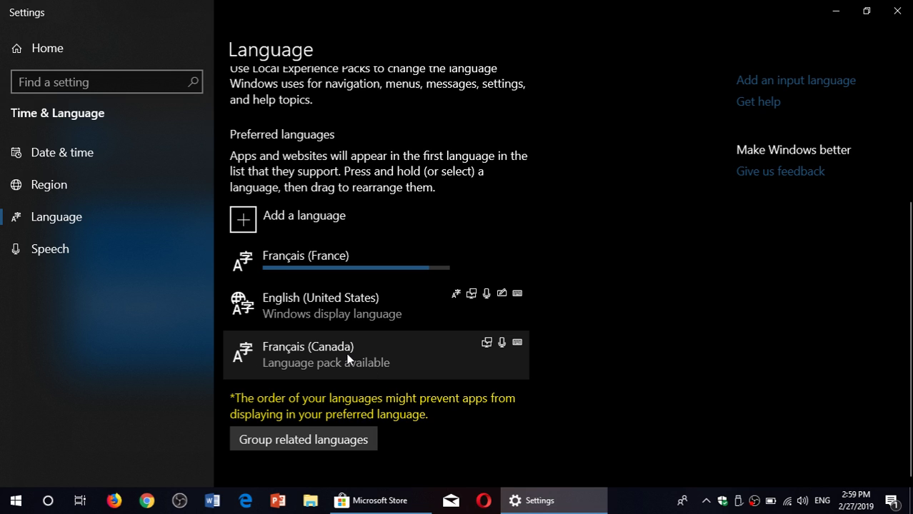
Select Français (Canada), view its language options and scroll through them
{"action": "left_click", "coordinate": [326, 355]}
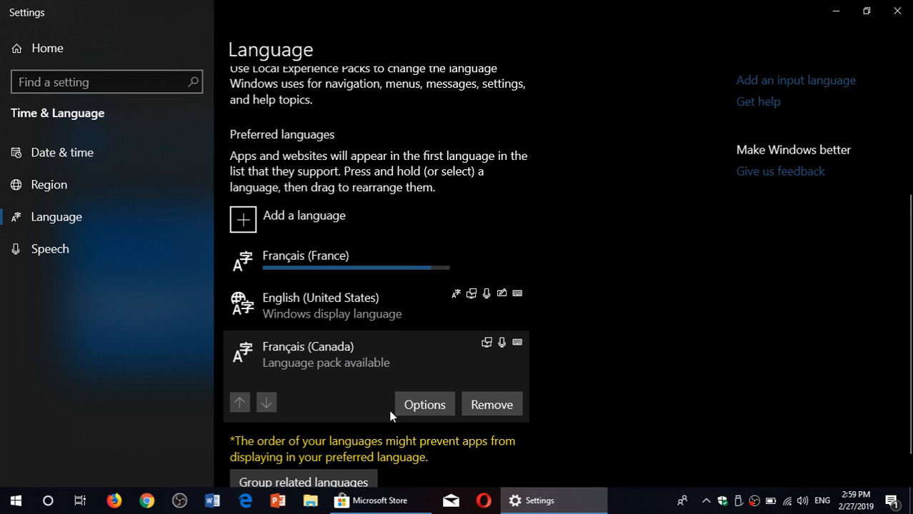
{"action": "mouse_move", "coordinate": [240, 403]}
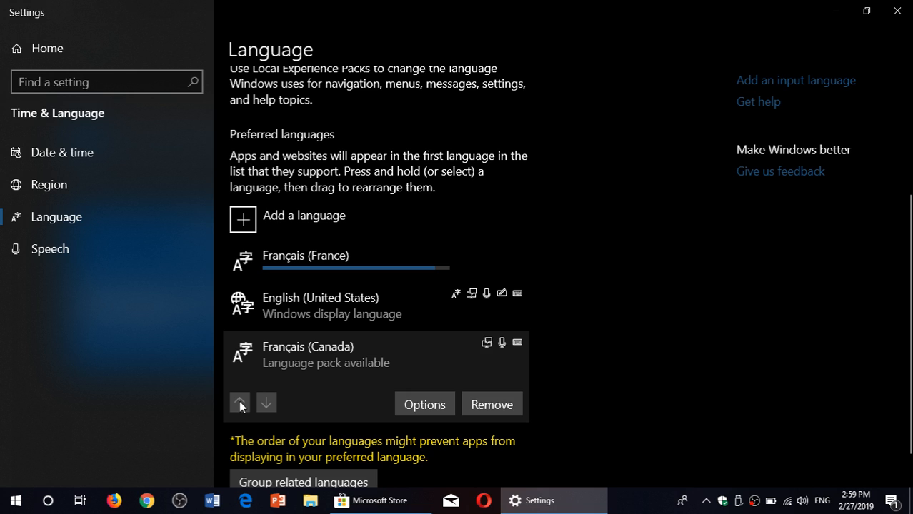
{"action": "mouse_move", "coordinate": [270, 410]}
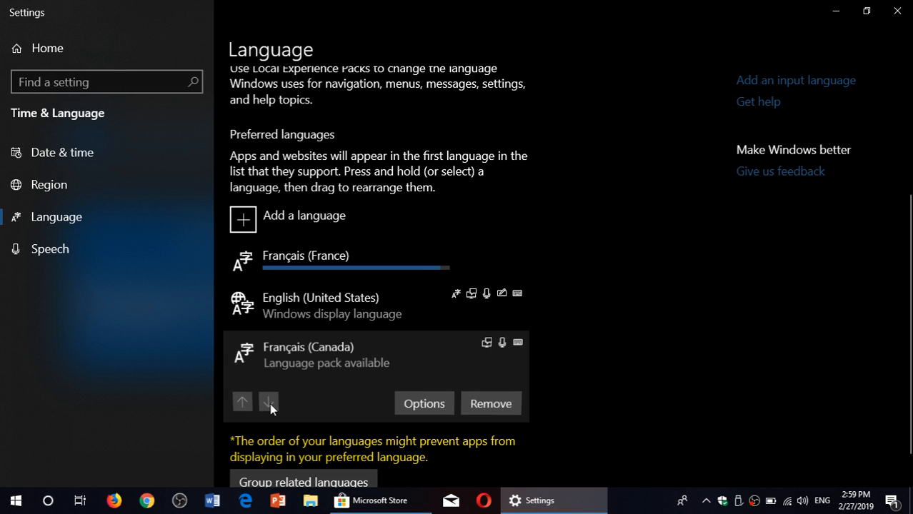
{"action": "mouse_move", "coordinate": [425, 404]}
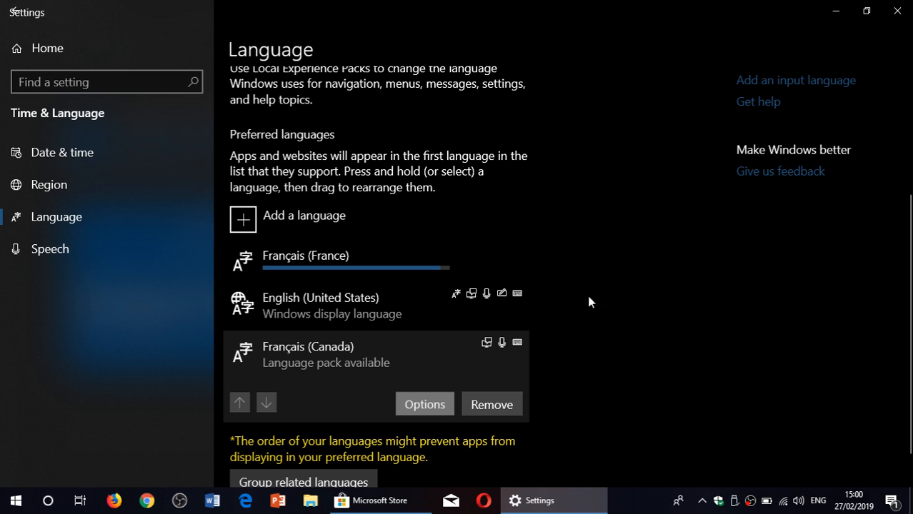
{"action": "left_click", "coordinate": [423, 404]}
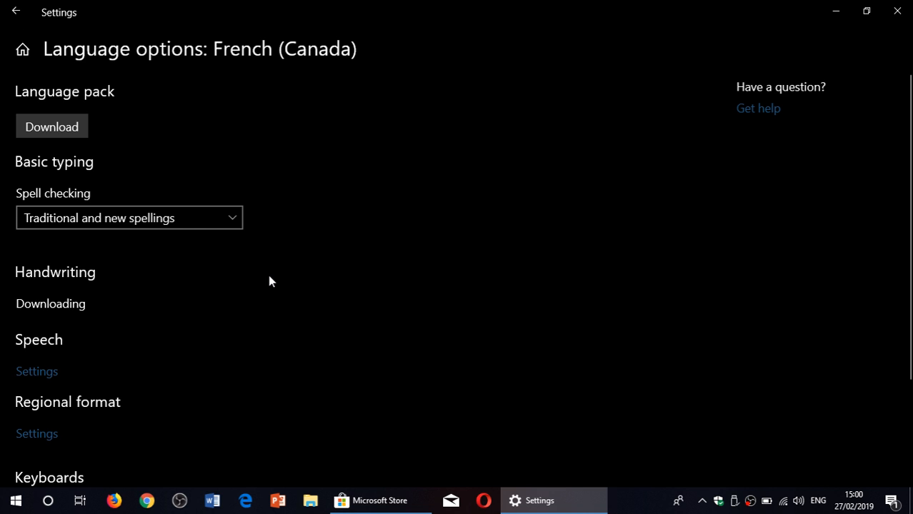
{"action": "mouse_move", "coordinate": [361, 248]}
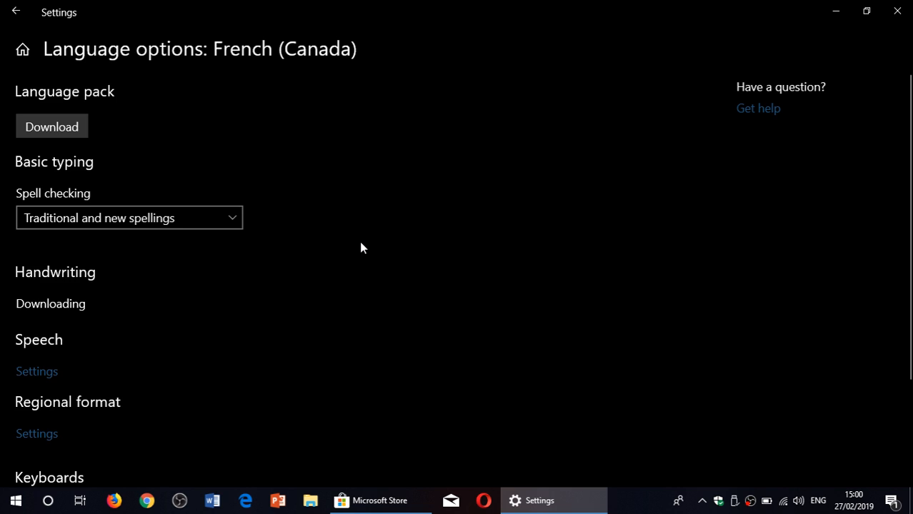
{"action": "scroll", "scroll_direction": "down", "scroll_amount": 3}
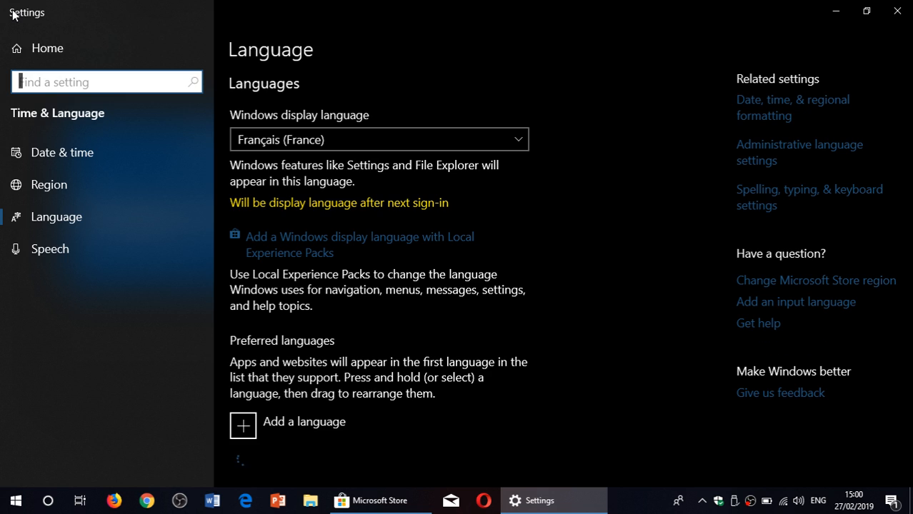
Reorder preferred languages, ending with Français (Canada) first above English (United States)
{"action": "scroll", "scroll_direction": "down", "scroll_amount": 3}
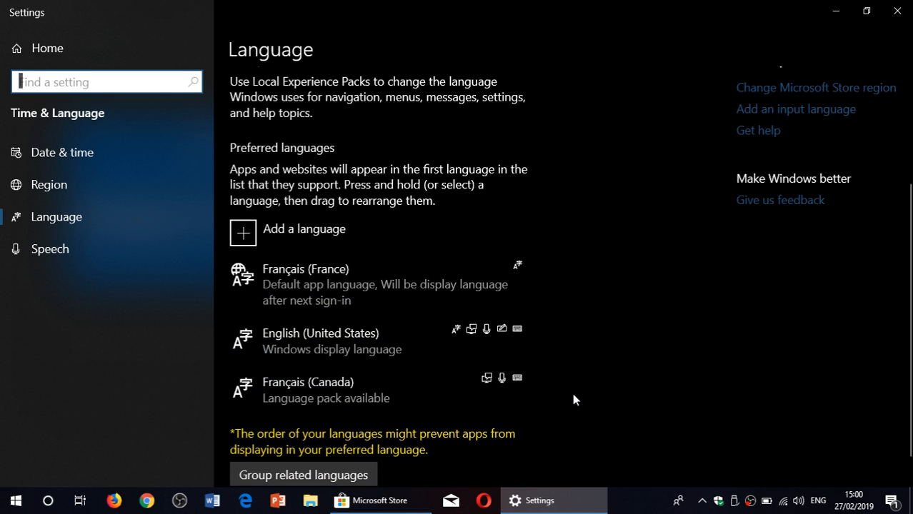
{"action": "scroll", "scroll_direction": "down", "scroll_amount": 3}
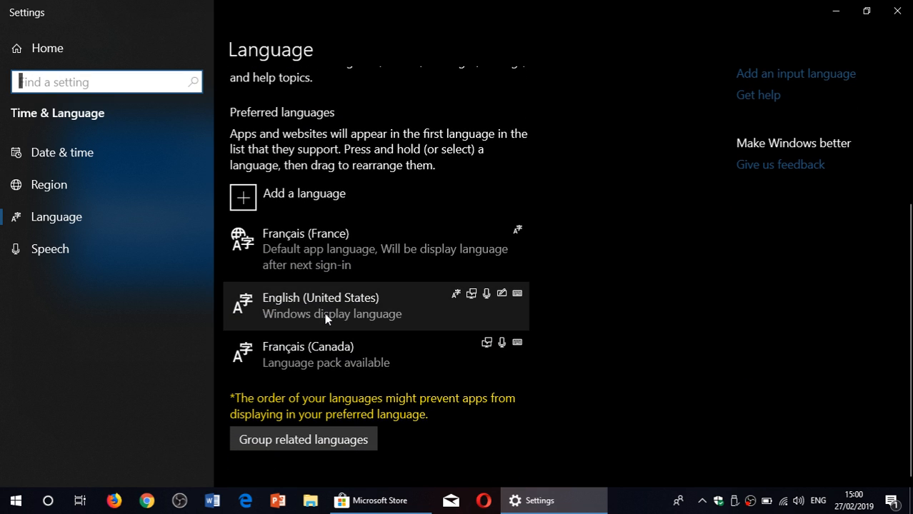
{"action": "left_click", "coordinate": [327, 306]}
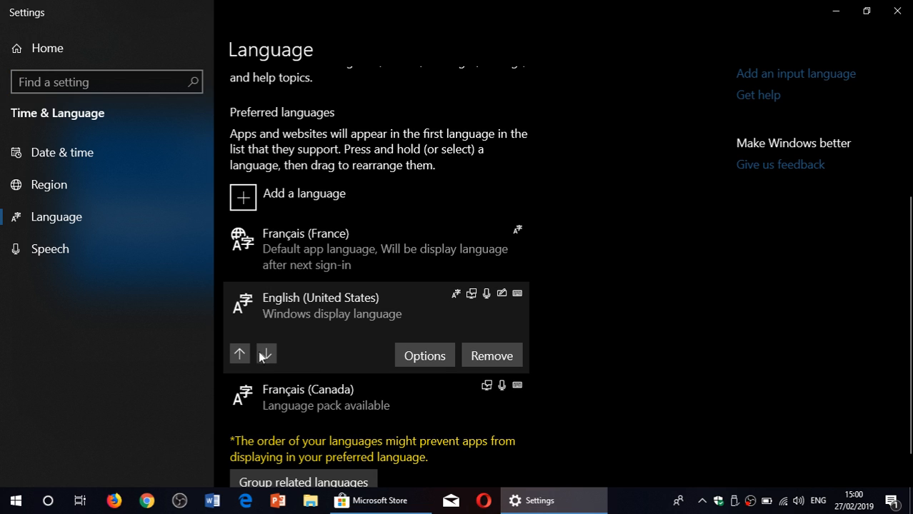
{"action": "left_click", "coordinate": [239, 355]}
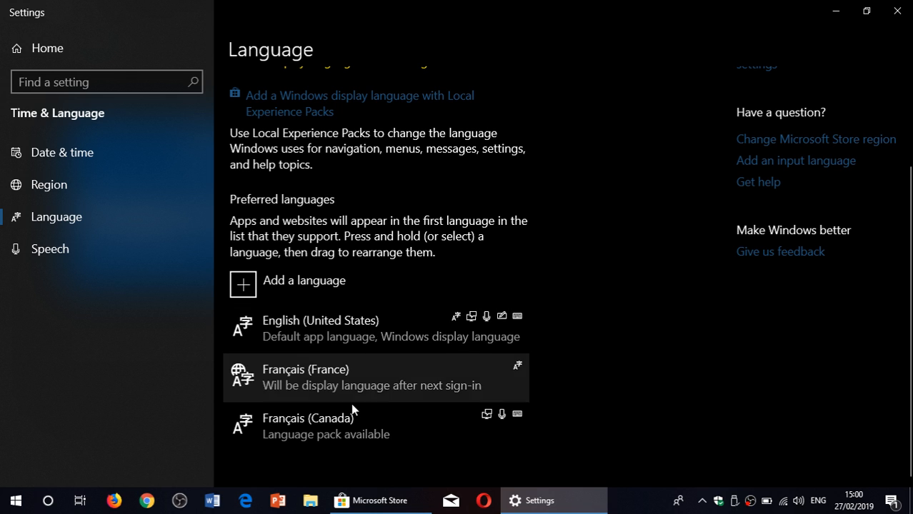
{"action": "left_click", "coordinate": [325, 426]}
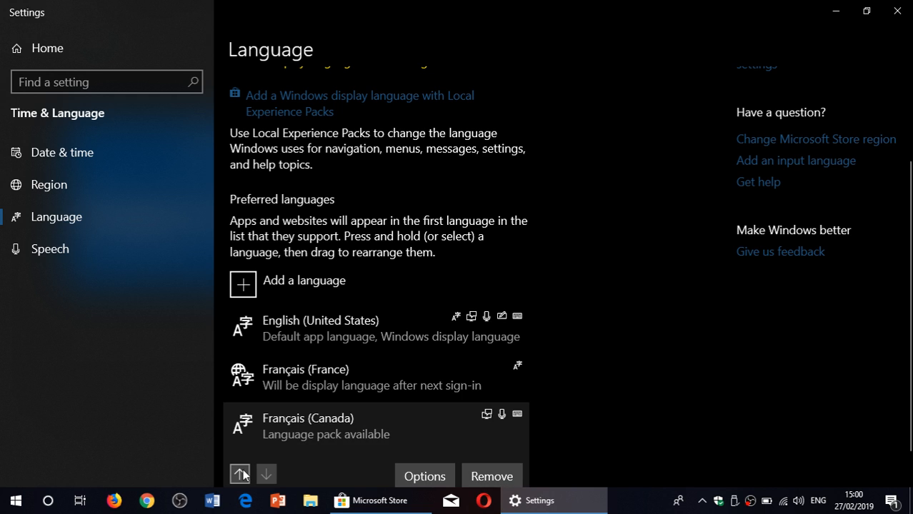
{"action": "left_click", "coordinate": [239, 475]}
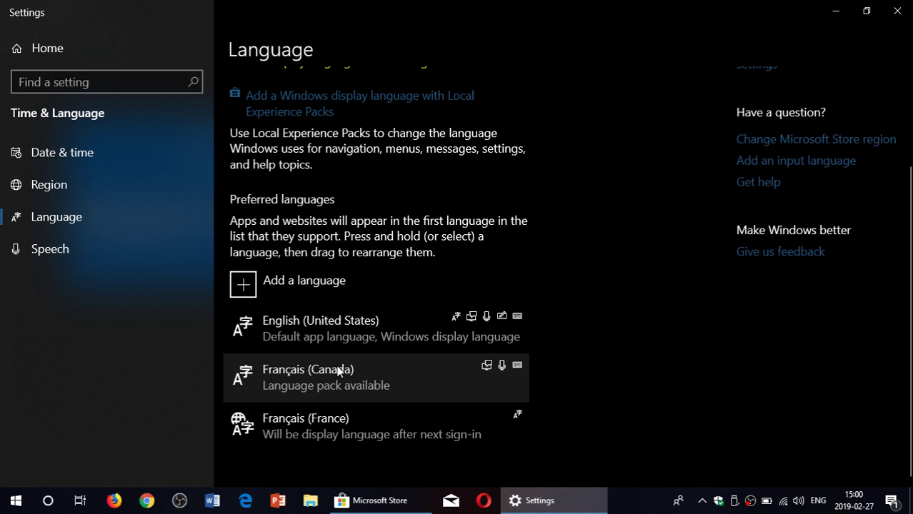
{"action": "mouse_move", "coordinate": [434, 434]}
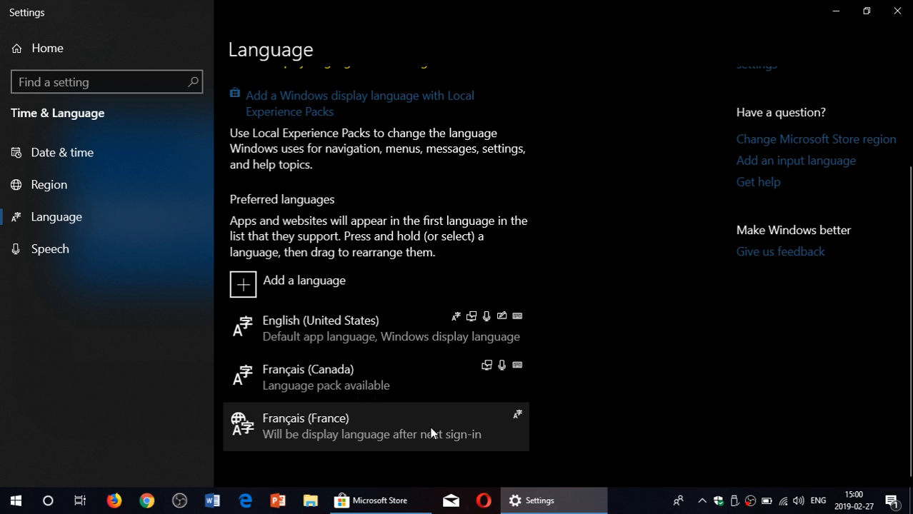
{"action": "mouse_move", "coordinate": [432, 432]}
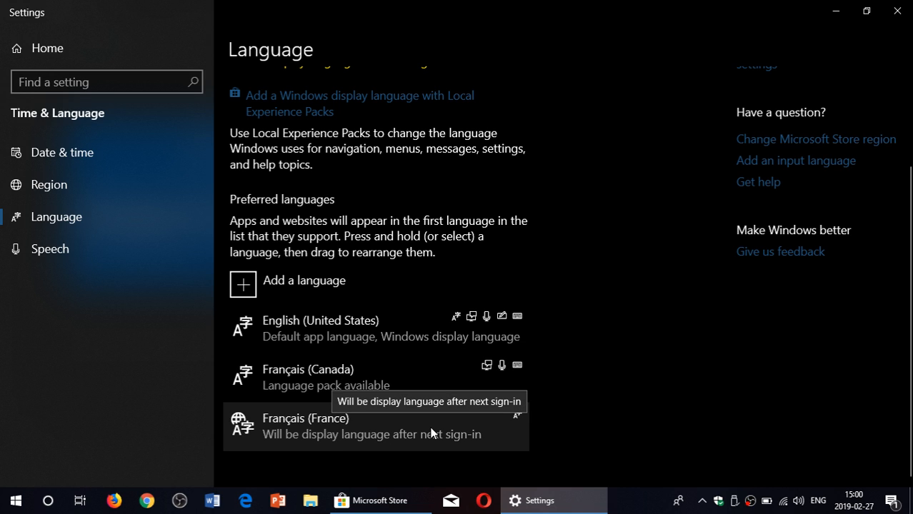
{"action": "mouse_move", "coordinate": [335, 369]}
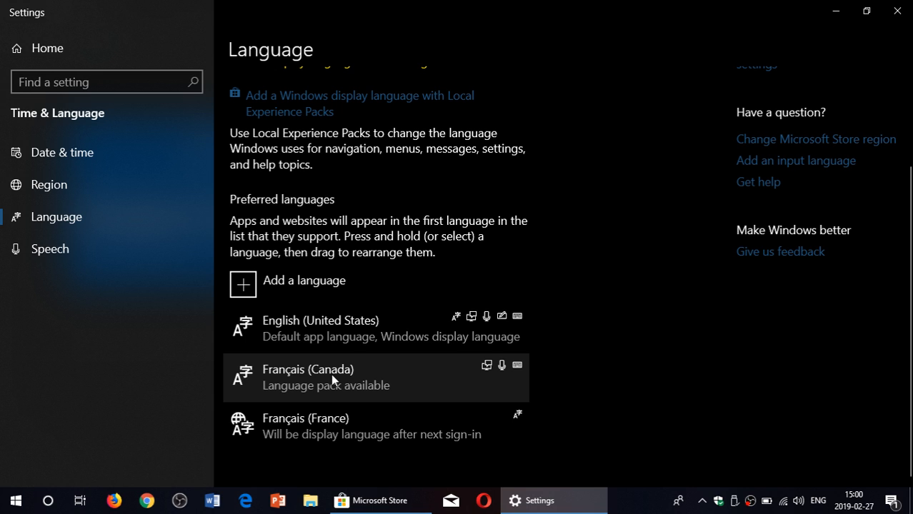
{"action": "mouse_move", "coordinate": [312, 391]}
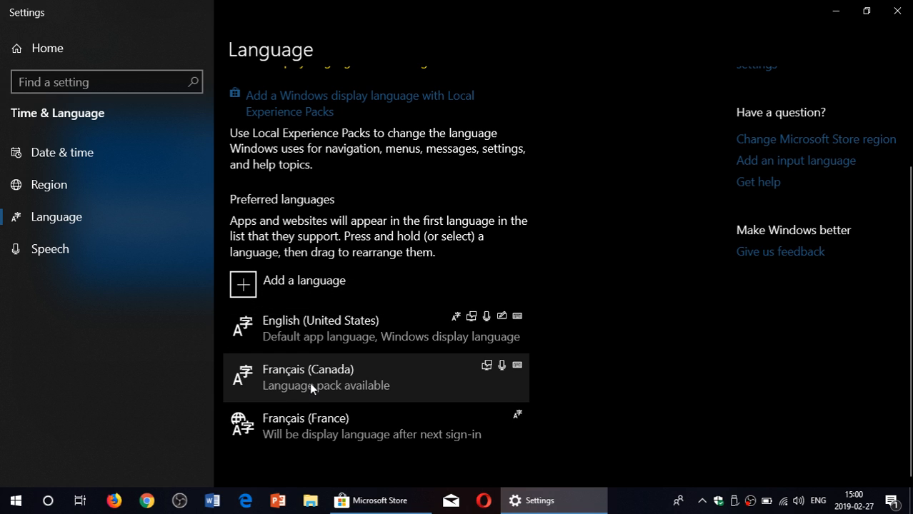
{"action": "left_click", "coordinate": [325, 377]}
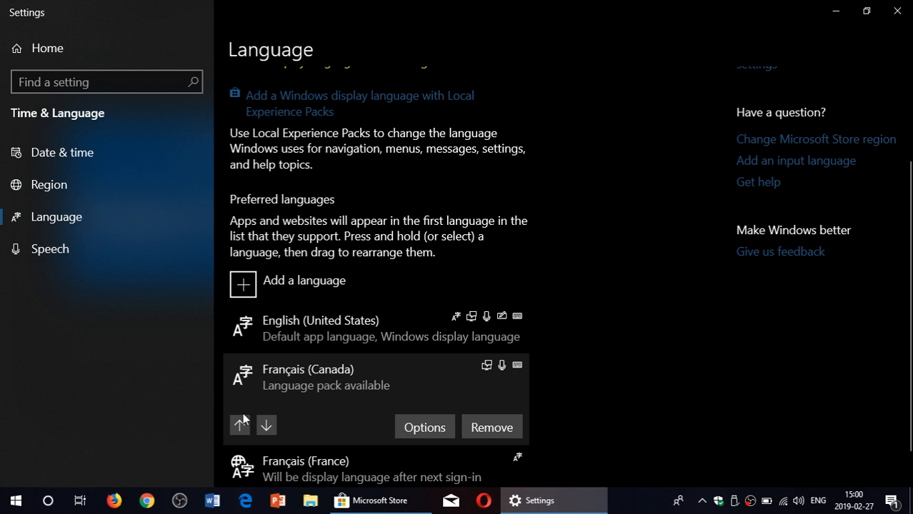
{"action": "left_click", "coordinate": [240, 425]}
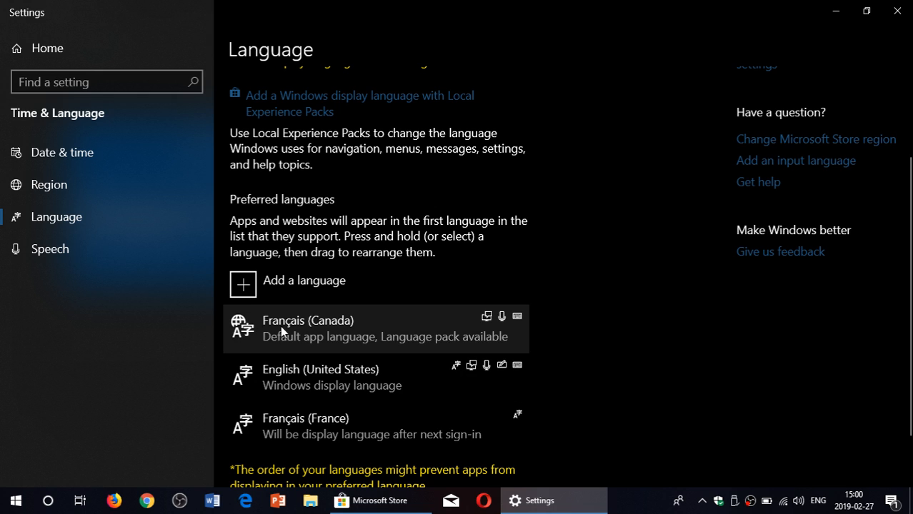
{"action": "mouse_move", "coordinate": [442, 320]}
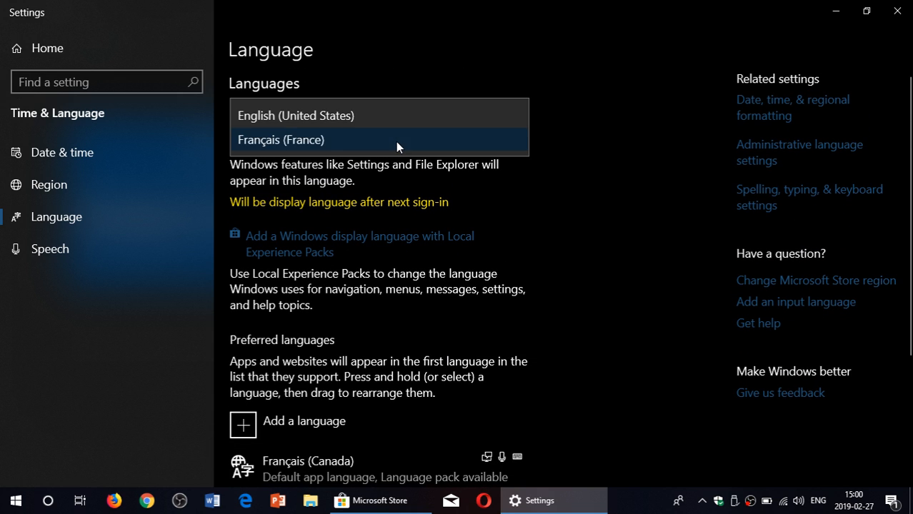
{"action": "mouse_move", "coordinate": [404, 86]}
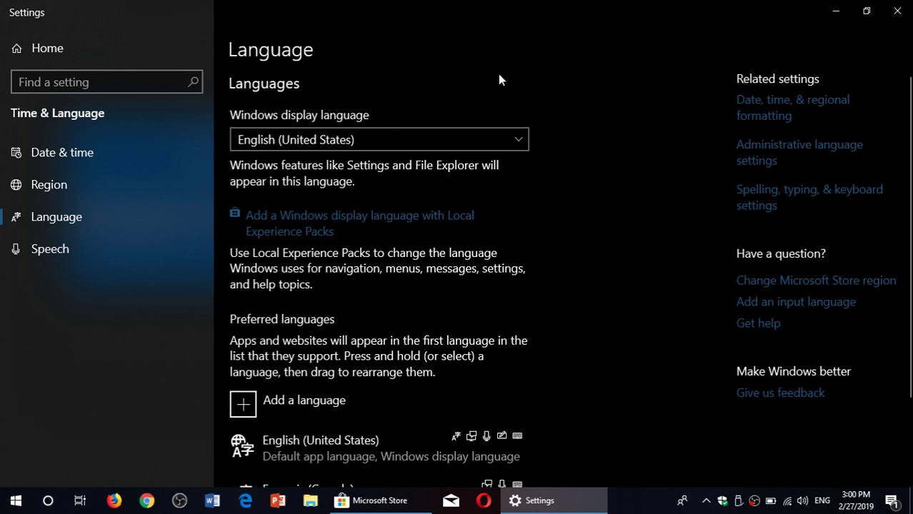
Pick Français (France) as the display language and scroll to the French (Canada) options
{"action": "left_click", "coordinate": [378, 140]}
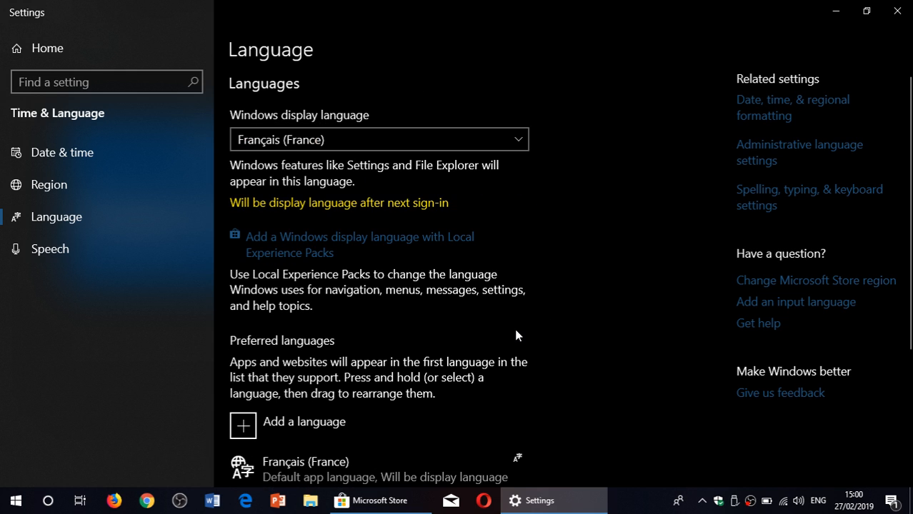
{"action": "scroll", "scroll_direction": "down", "scroll_amount": 3}
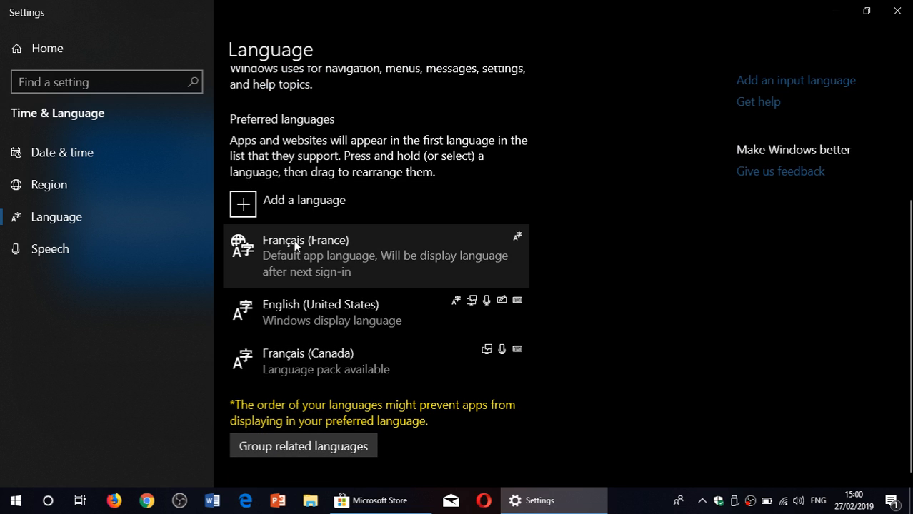
{"action": "mouse_move", "coordinate": [396, 270]}
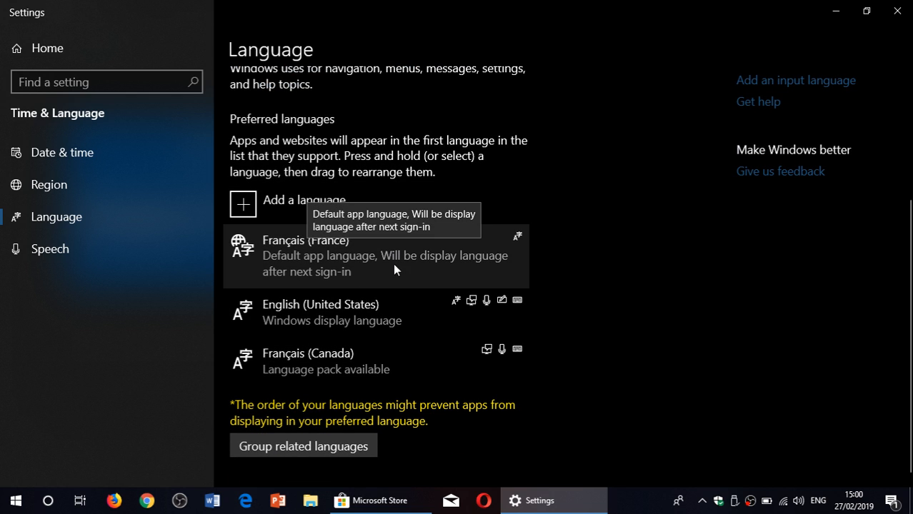
{"action": "mouse_move", "coordinate": [352, 374]}
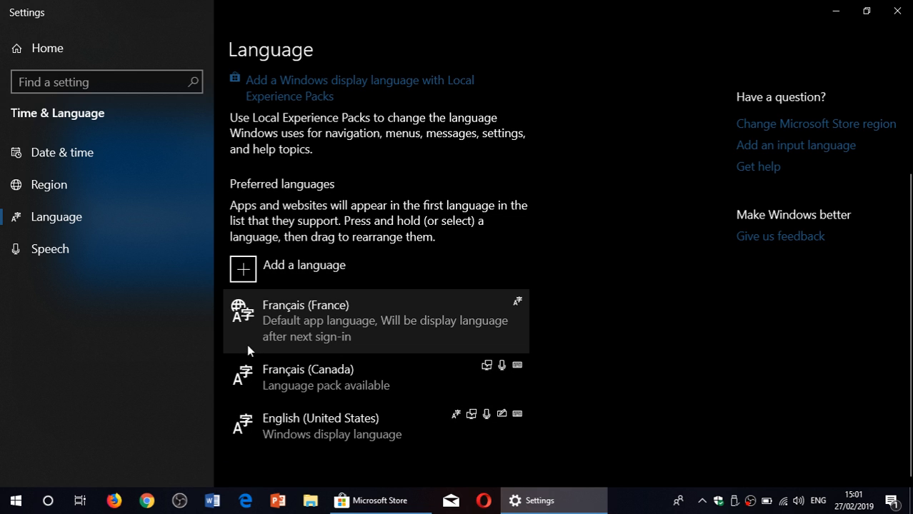
{"action": "mouse_move", "coordinate": [245, 380]}
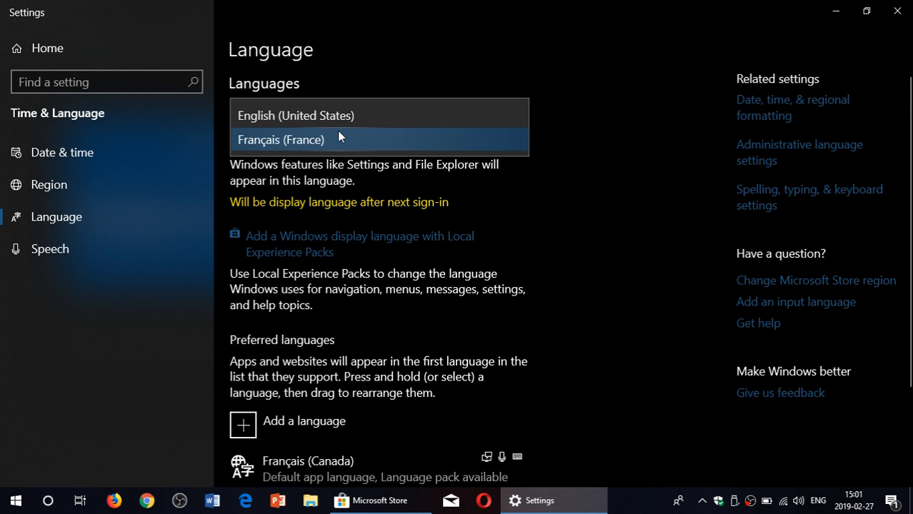
{"action": "mouse_move", "coordinate": [651, 277]}
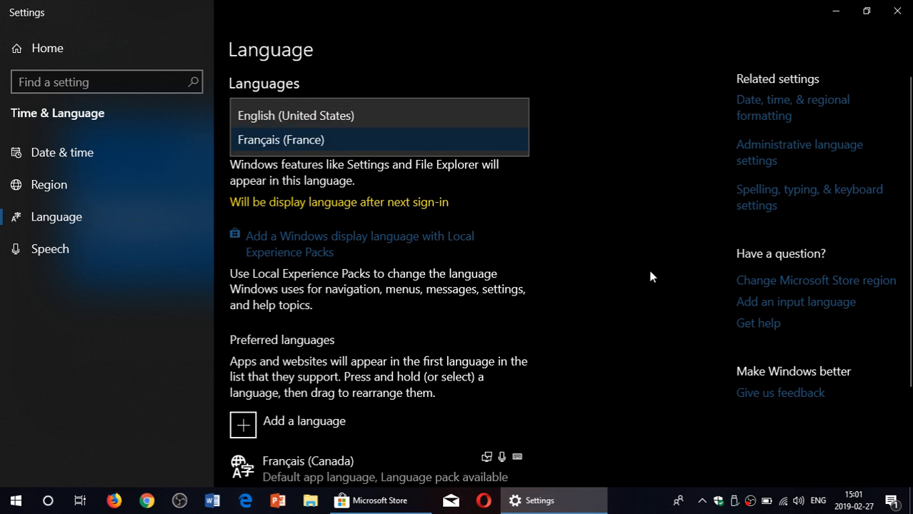
{"action": "scroll", "scroll_direction": "down", "scroll_amount": 3}
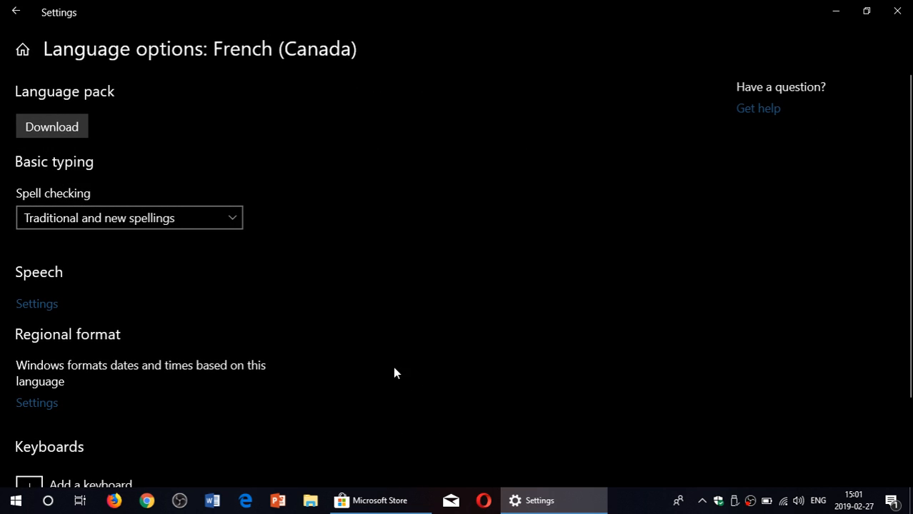
{"action": "mouse_move", "coordinate": [69, 154]}
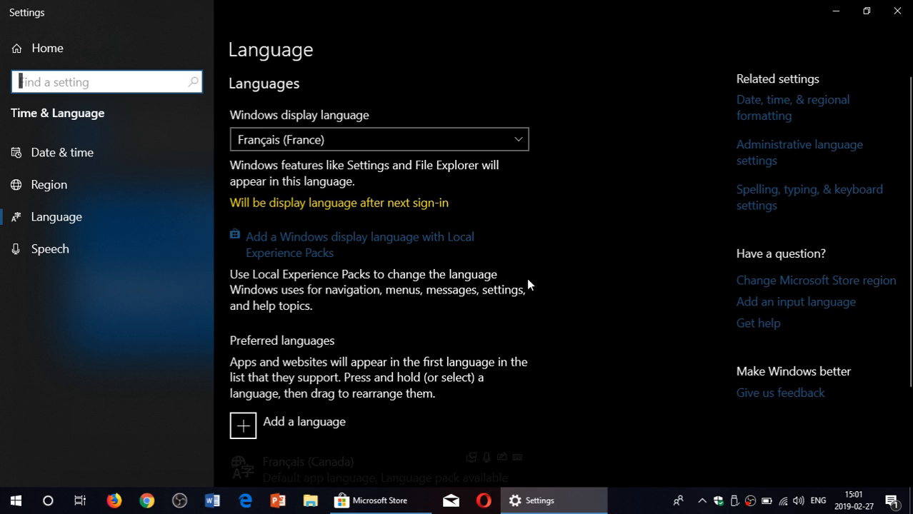
Move English (United States) up to first place as the default app language
{"action": "scroll", "scroll_direction": "down", "scroll_amount": 3}
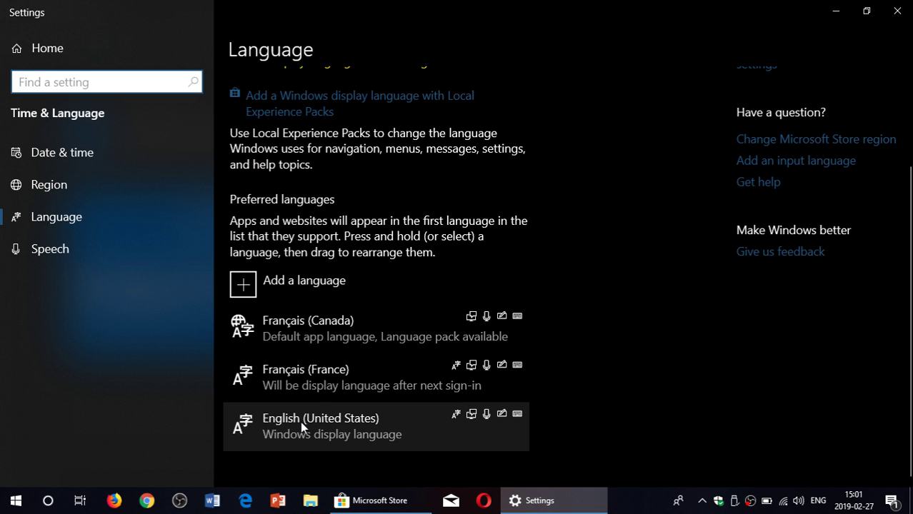
{"action": "left_click", "coordinate": [320, 426]}
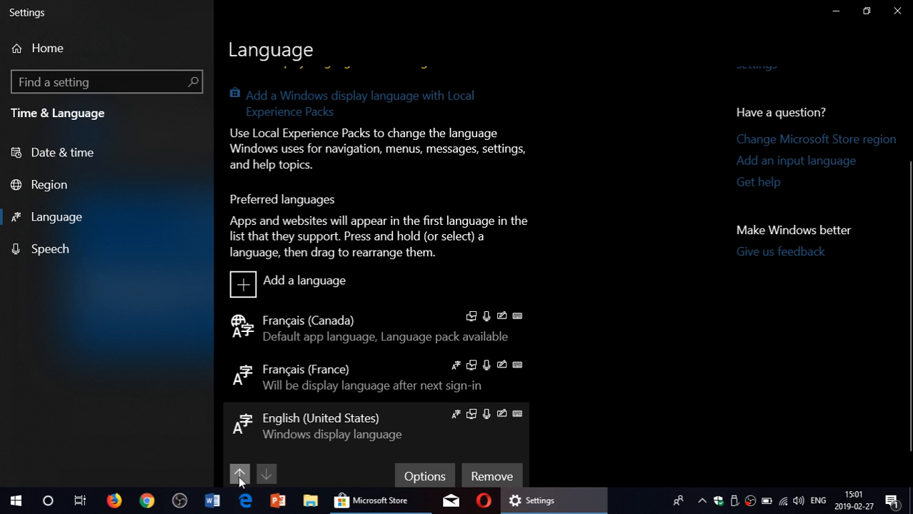
{"action": "left_click", "coordinate": [240, 474]}
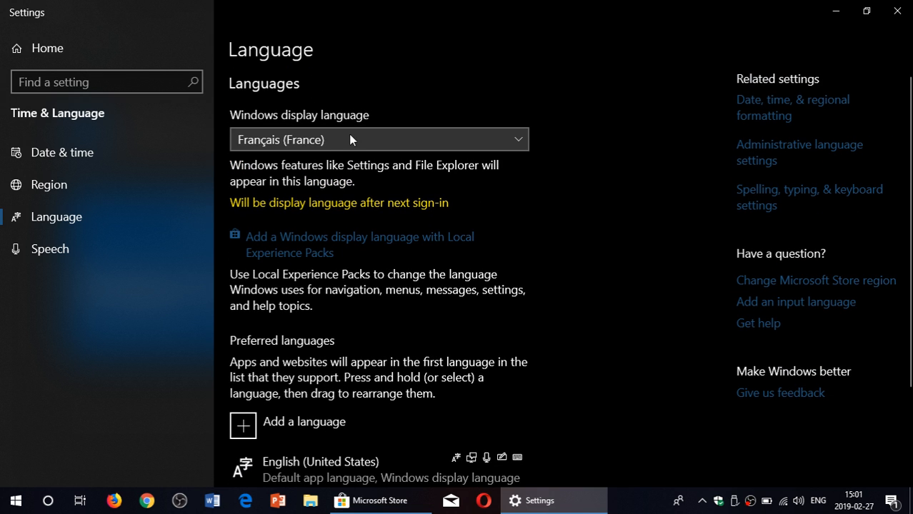
Switch the display language back to English (United States) and close Settings and the Store
{"action": "left_click", "coordinate": [378, 139]}
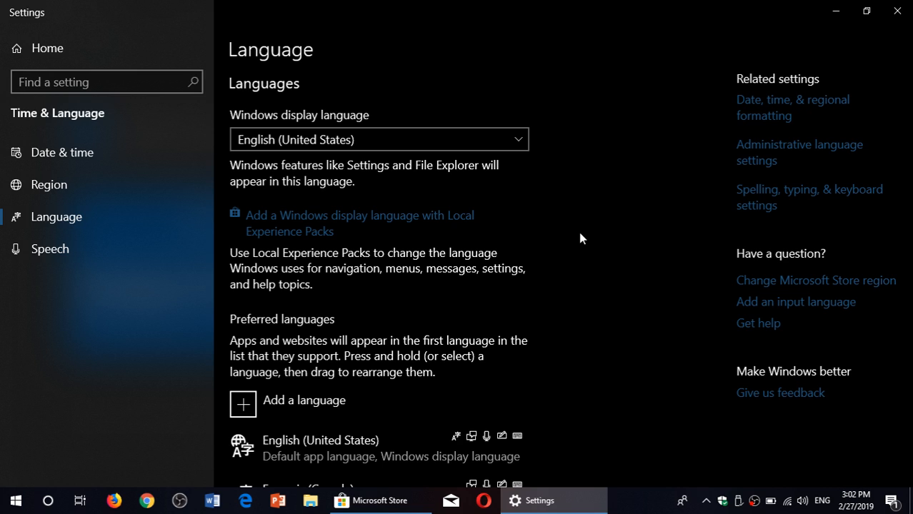
{"action": "mouse_move", "coordinate": [788, 35]}
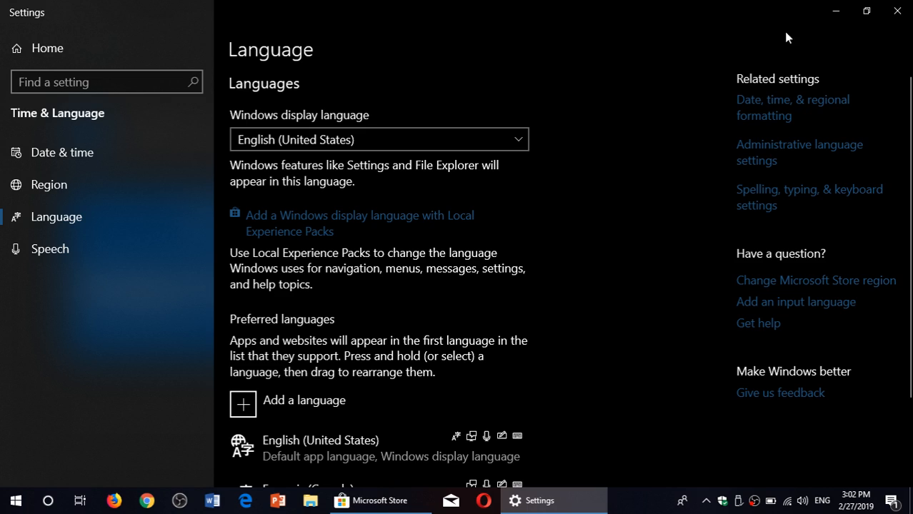
{"action": "left_click", "coordinate": [371, 500]}
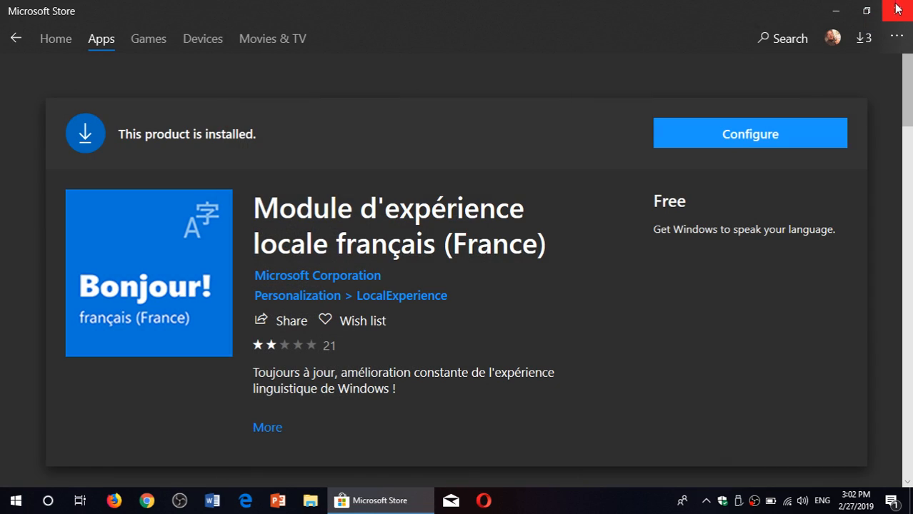
{"action": "left_click", "coordinate": [907, 7]}
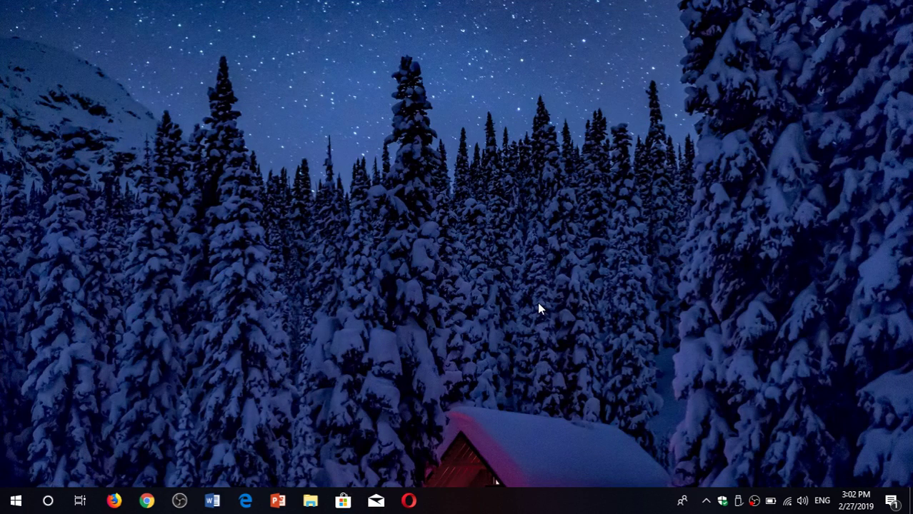